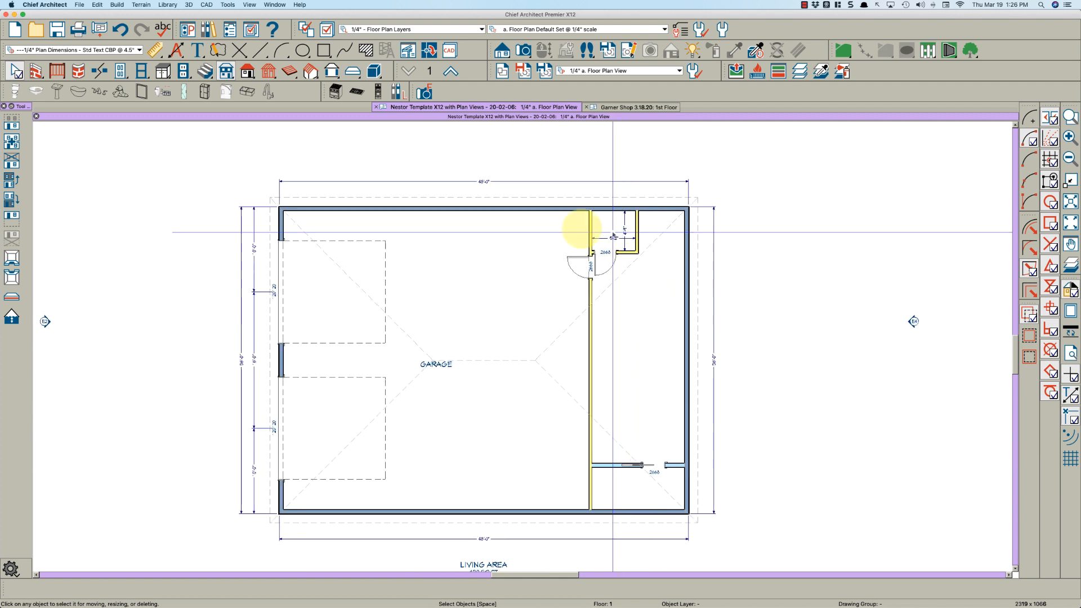
{"action": "mouse_move", "coordinate": [501, 323]}
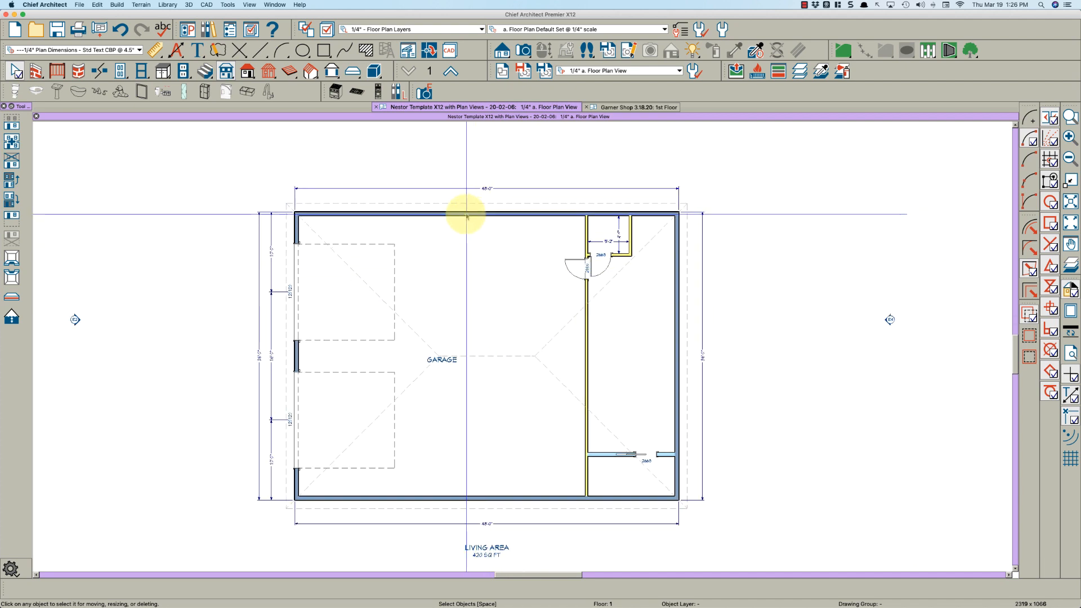
Step: Add a 2nd floor derived from the 1st-floor garage plan and review the new room's rough ceiling height
{"action": "left_click", "coordinate": [466, 213]}
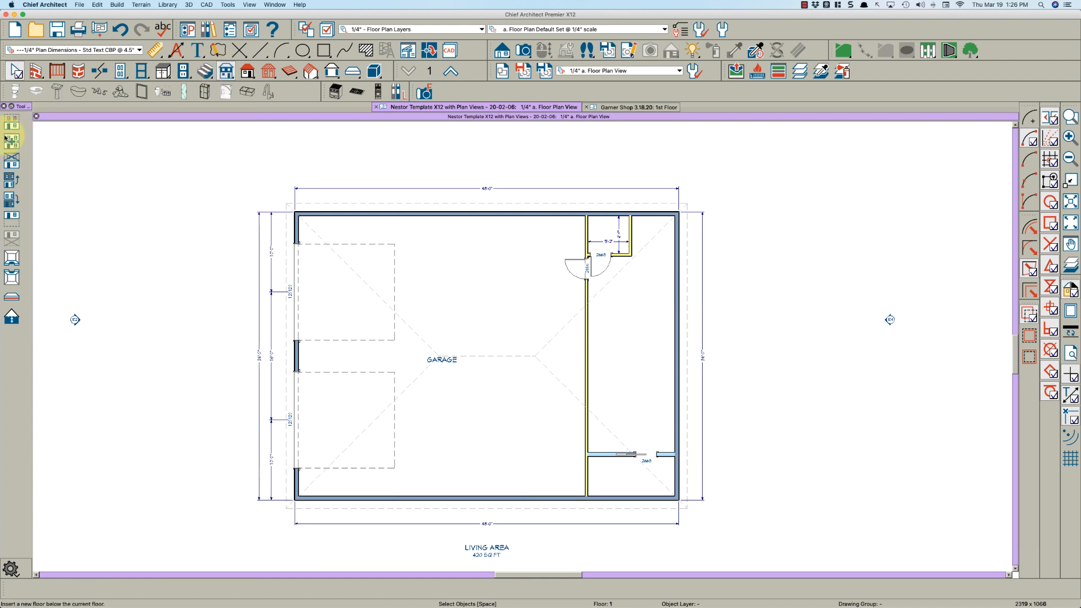
{"action": "left_click", "coordinate": [12, 137]}
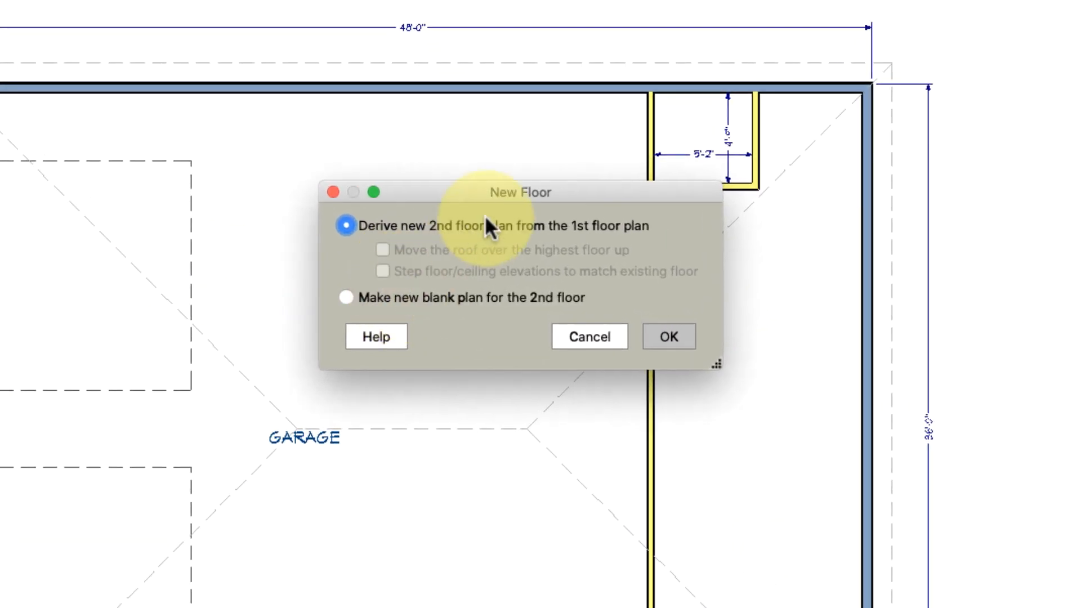
{"action": "left_click", "coordinate": [667, 337]}
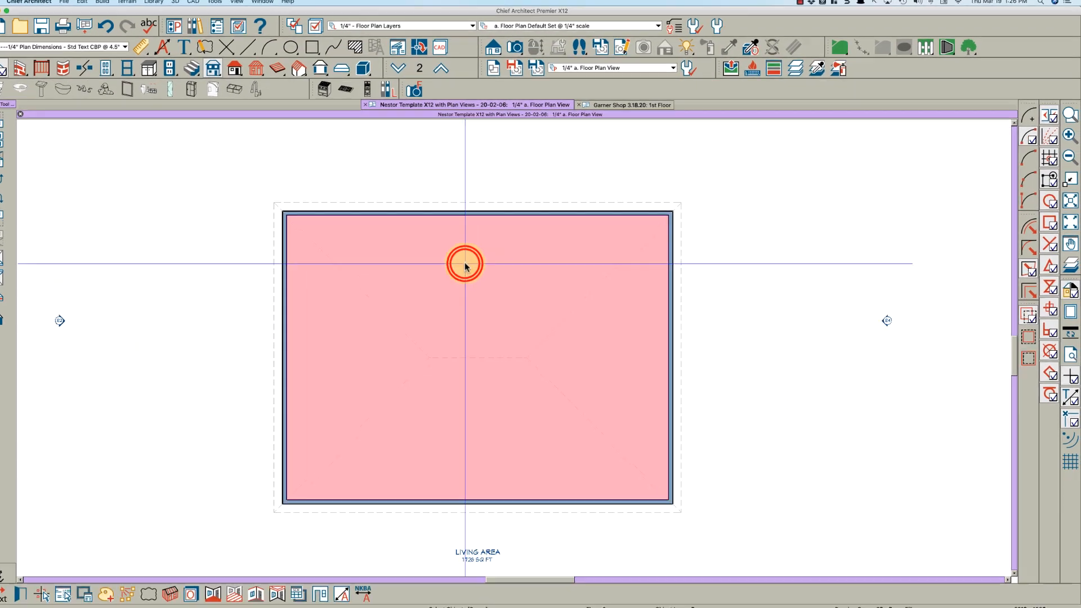
{"action": "double_click", "coordinate": [465, 264]}
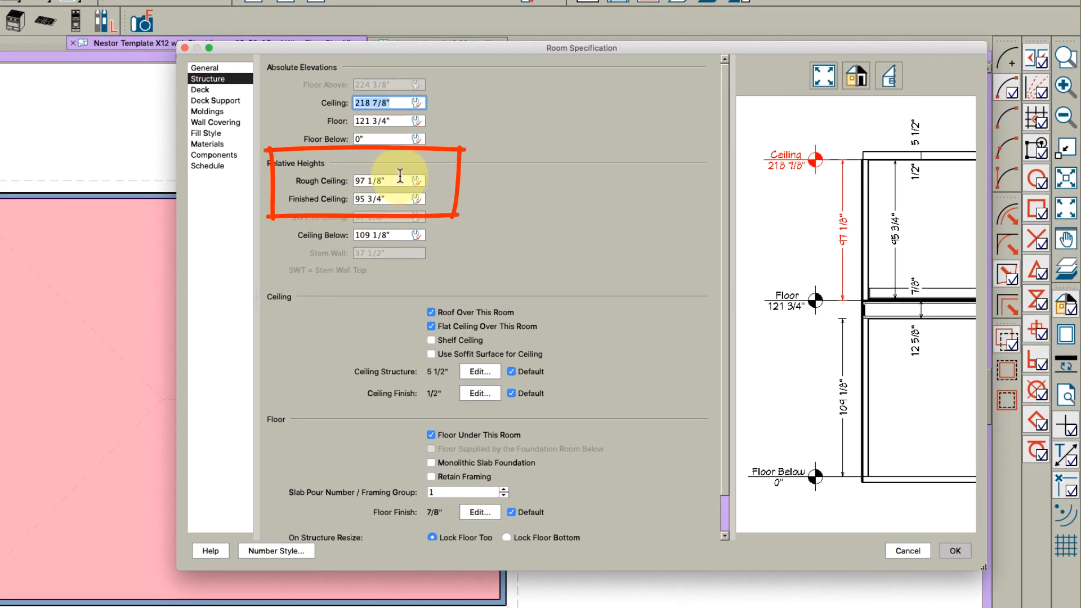
{"action": "left_click", "coordinate": [953, 551]}
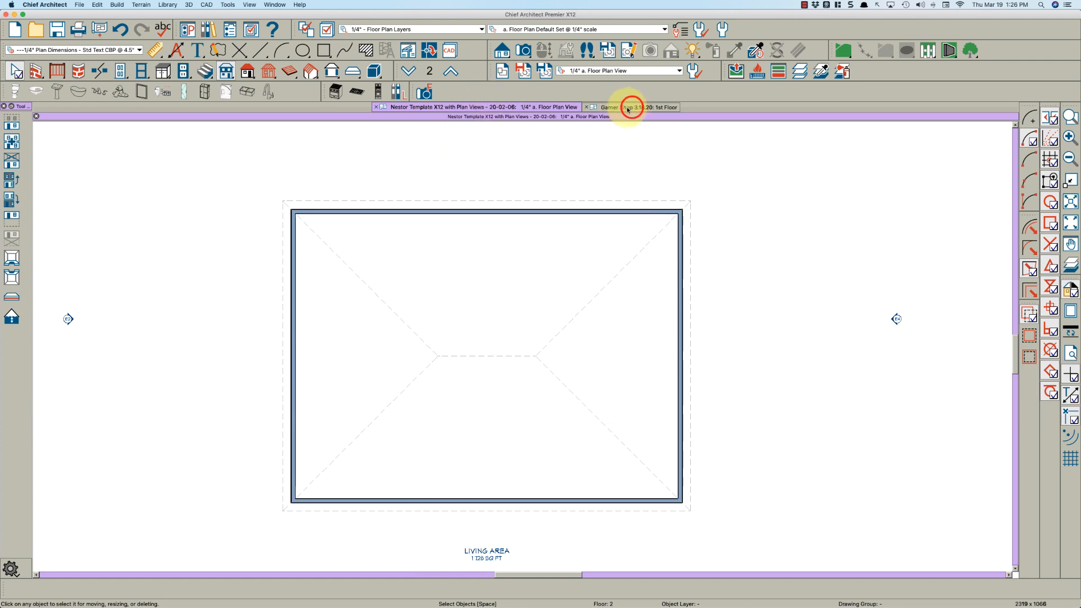
Step: Check the Garner Shop example's room settings, then cut a cross section through the garage template plan
{"action": "left_click", "coordinate": [626, 107]}
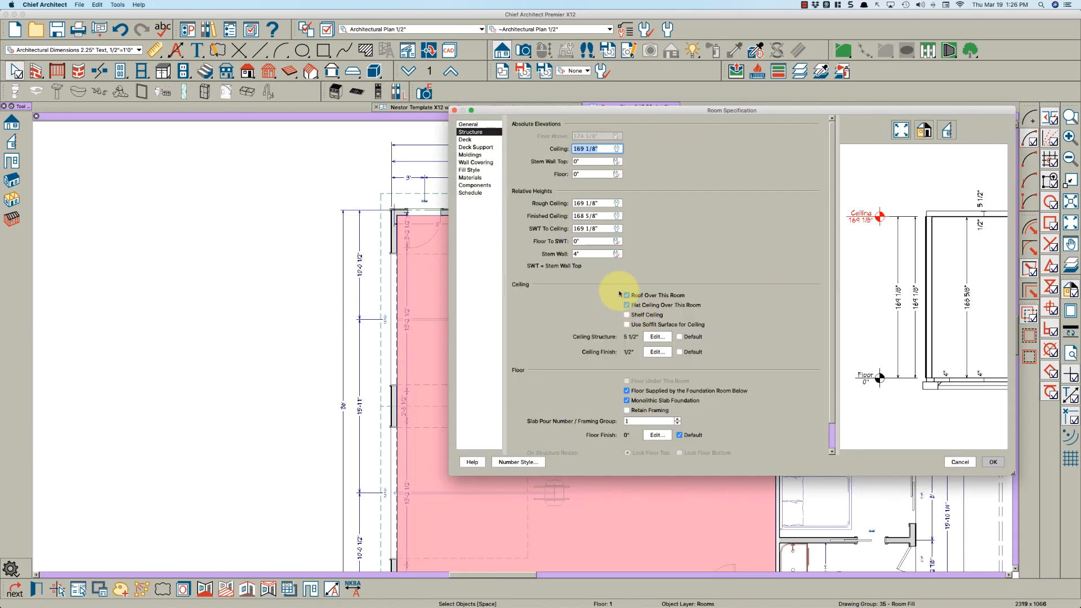
{"action": "left_click", "coordinate": [993, 462]}
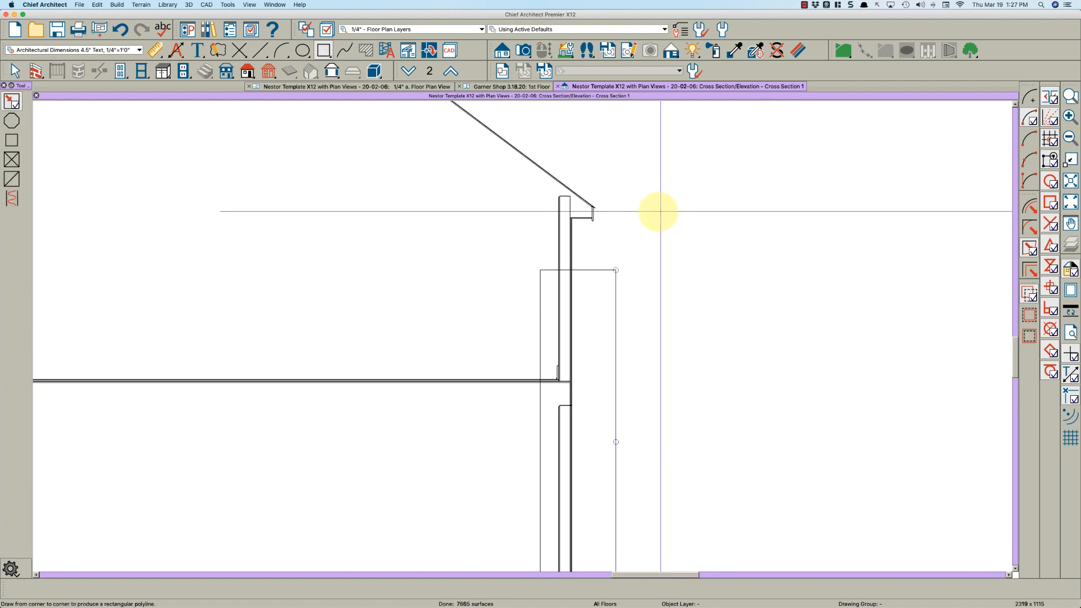
Step: Check the wall top height at the eave in Cross Section 1, then return to the second-floor plan
{"action": "left_click", "coordinate": [594, 442]}
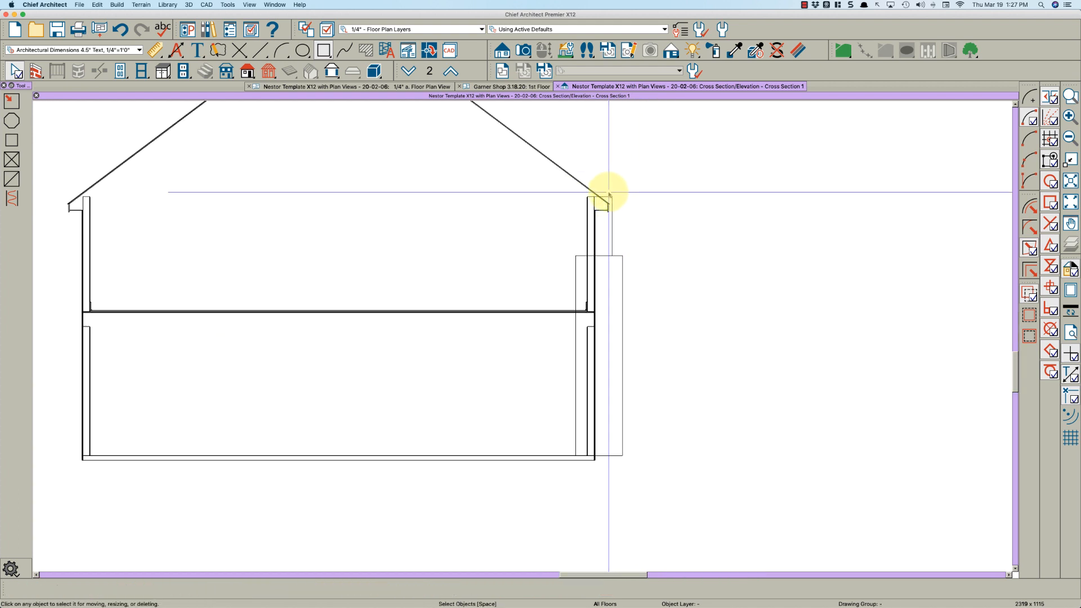
{"action": "left_click", "coordinate": [608, 193]}
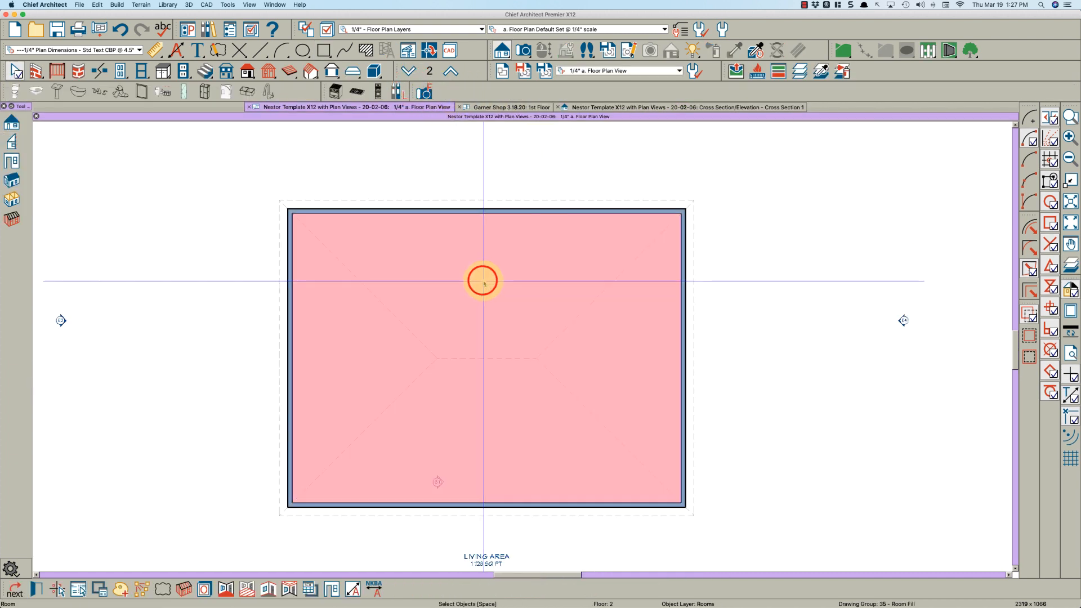
Step: Subtract 49.75 from the floor 2 room's Rough Ceiling height and view the result in Cross Section 1
{"action": "double_click", "coordinate": [483, 282]}
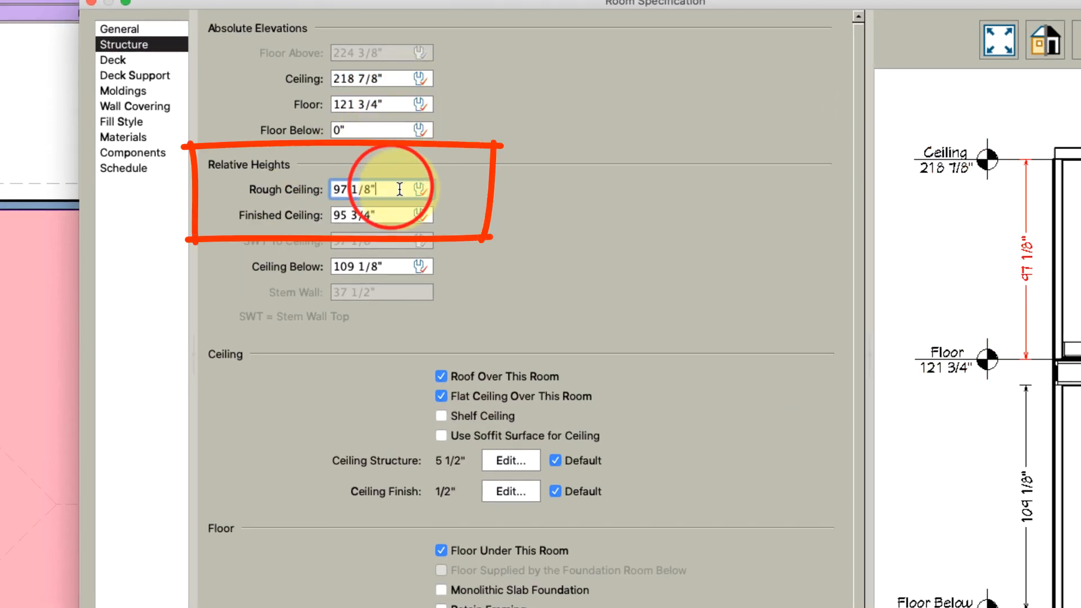
{"action": "type", "text": "49.75"}
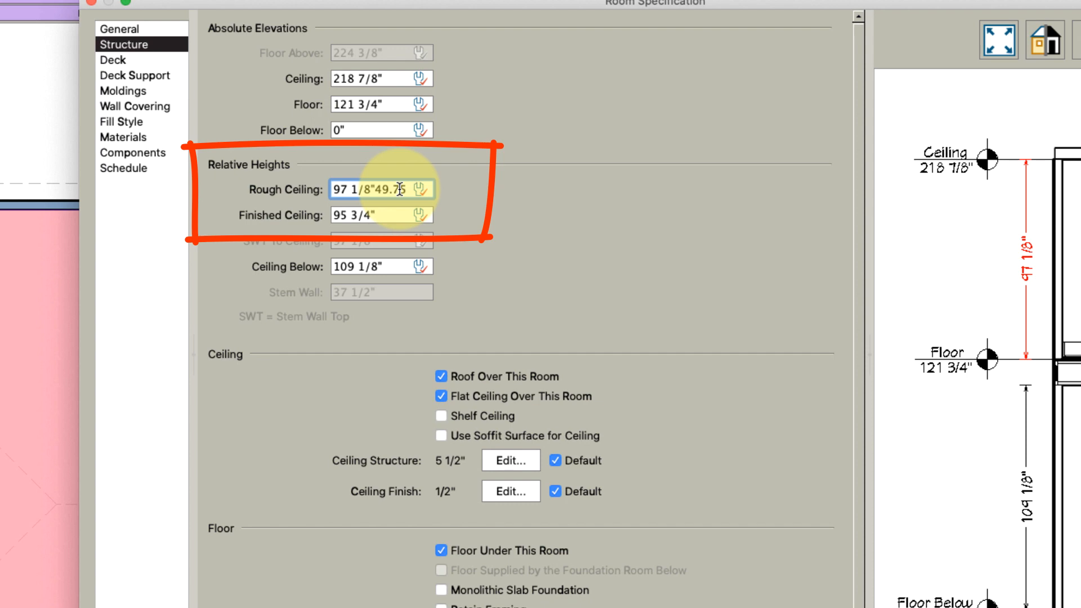
{"action": "type", "text": "-"}
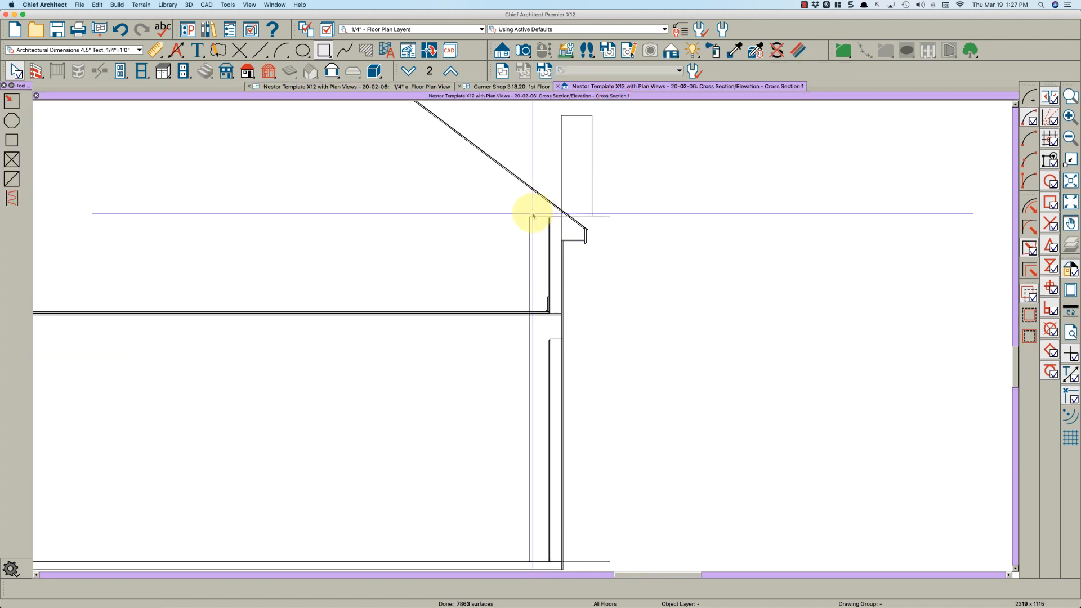
{"action": "left_click", "coordinate": [533, 214]}
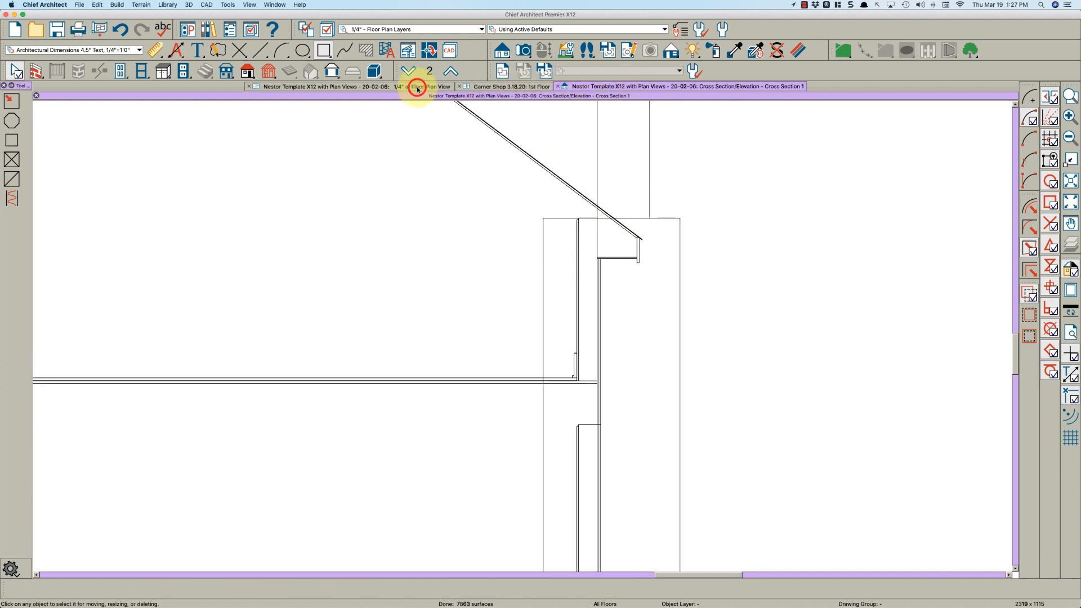
Step: Paste the first-floor dividing wall onto the second floor in the same position
{"action": "left_click", "coordinate": [425, 87]}
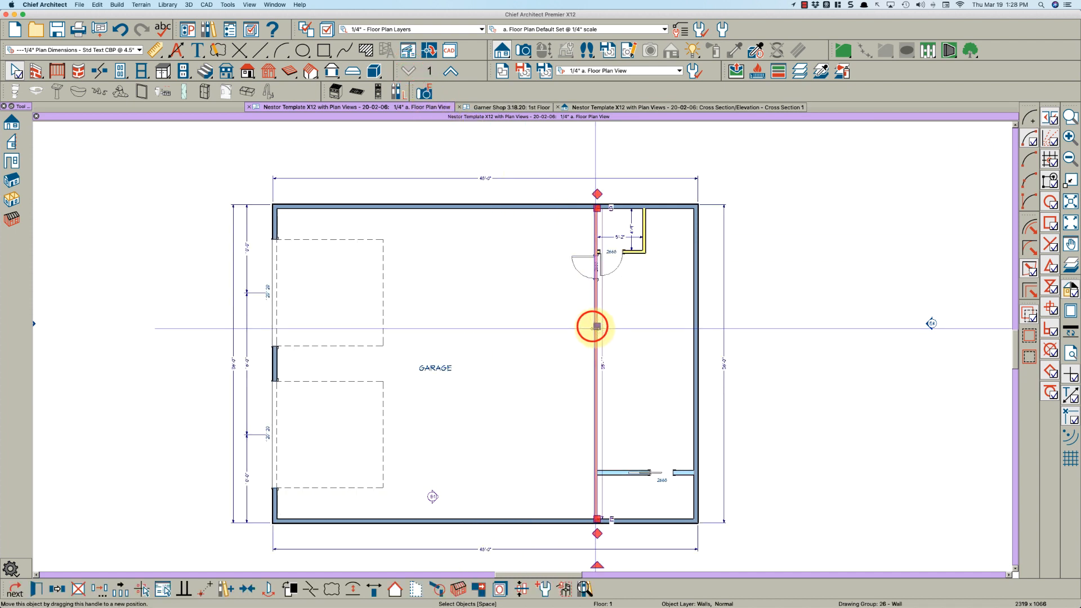
{"action": "left_click", "coordinate": [448, 71]}
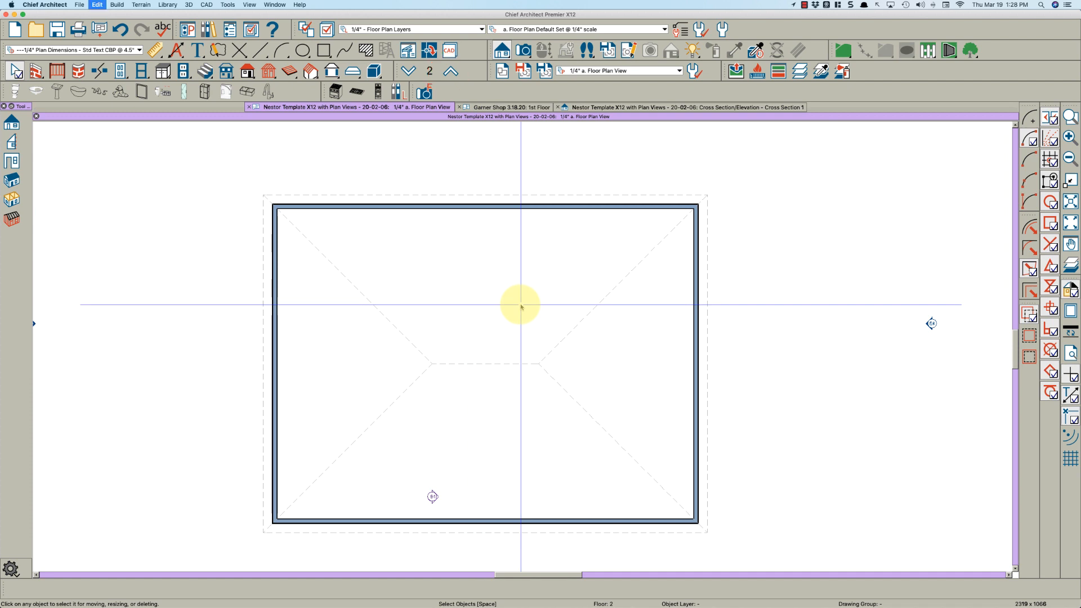
{"action": "left_click", "coordinate": [594, 264]}
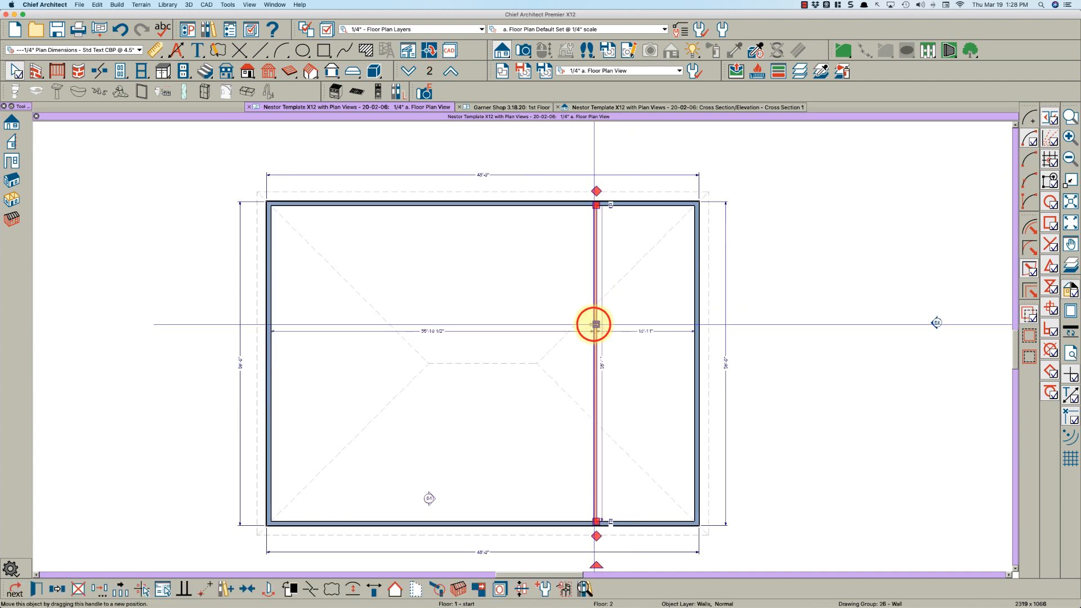
Step: Mark the pasted dividing wall as Invisible in its General wall settings
{"action": "double_click", "coordinate": [594, 324]}
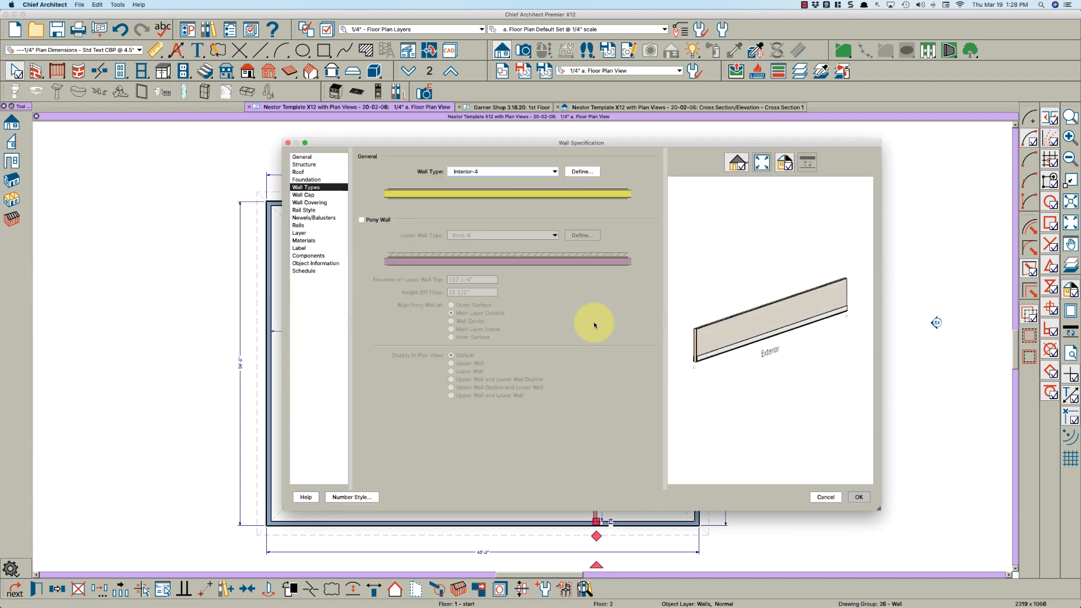
{"action": "left_click", "coordinate": [301, 157]}
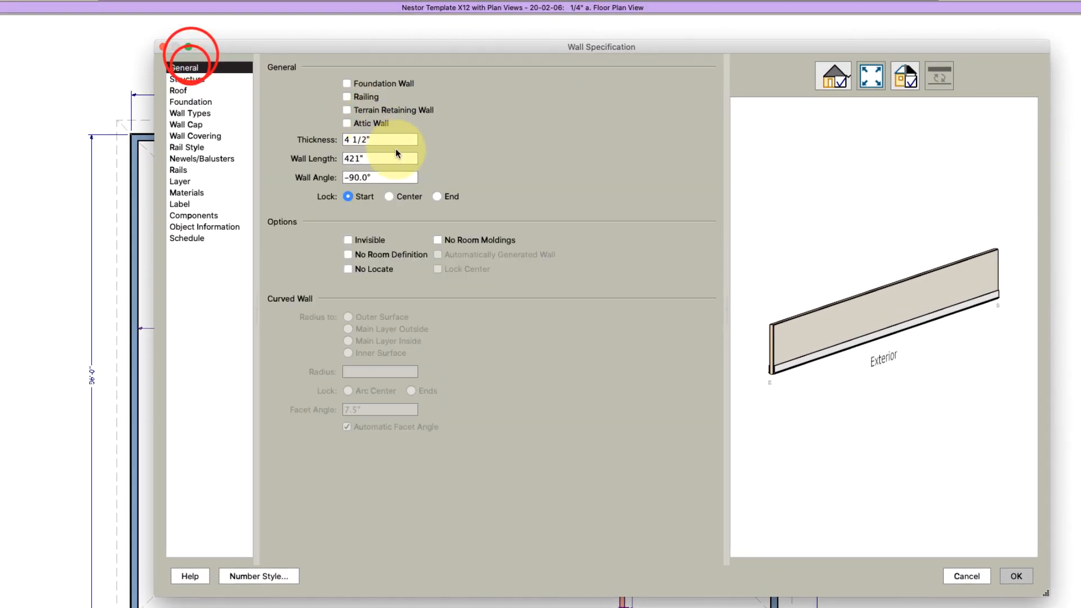
{"action": "left_click", "coordinate": [1016, 575]}
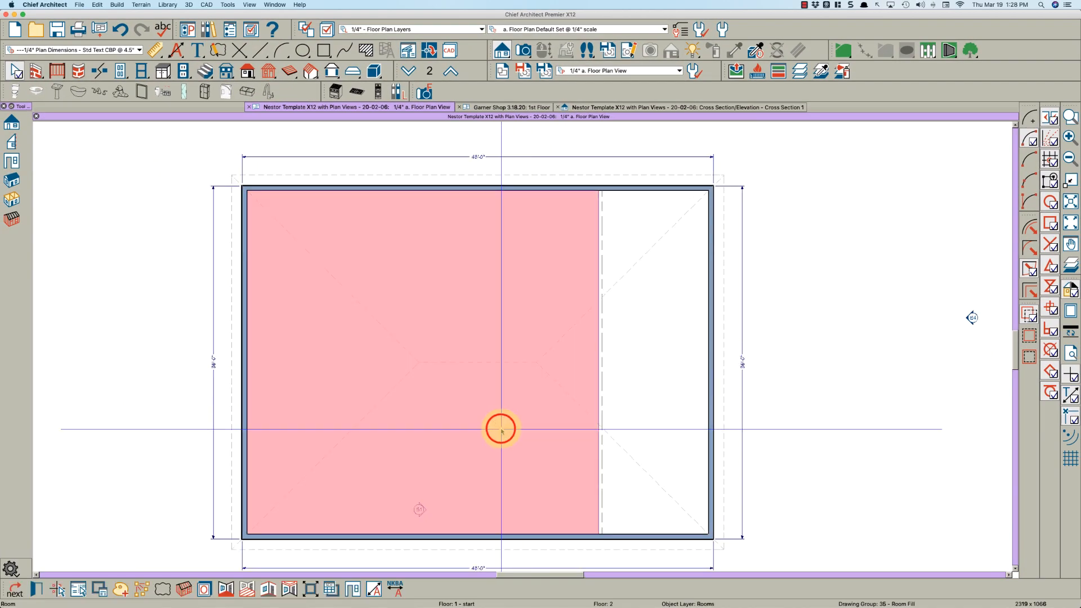
Step: Set the larger second-floor room's Room Type to Open Below
{"action": "double_click", "coordinate": [500, 428]}
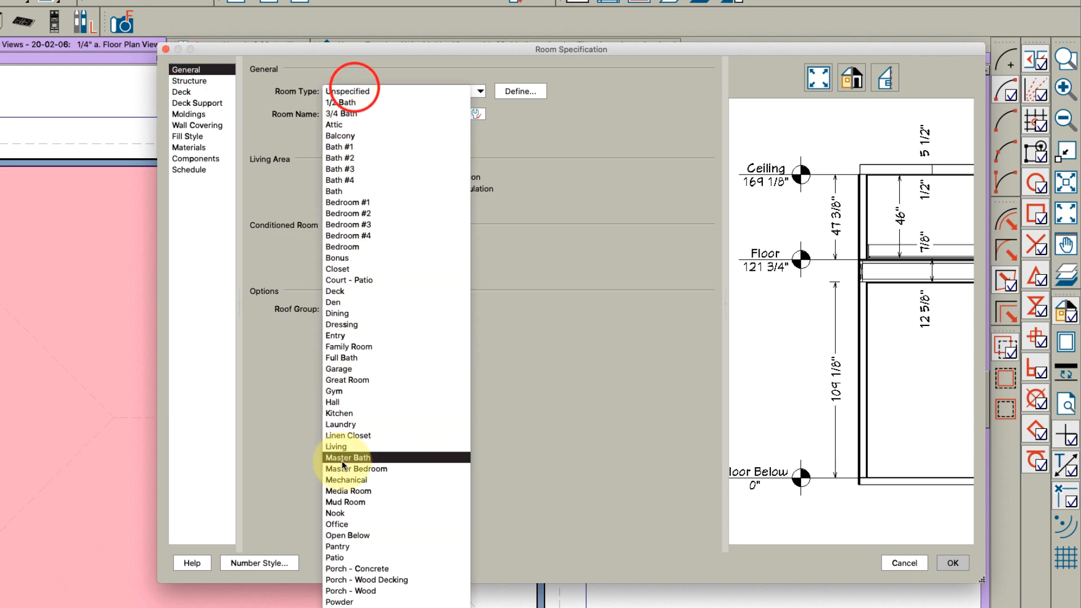
{"action": "left_click", "coordinate": [954, 563]}
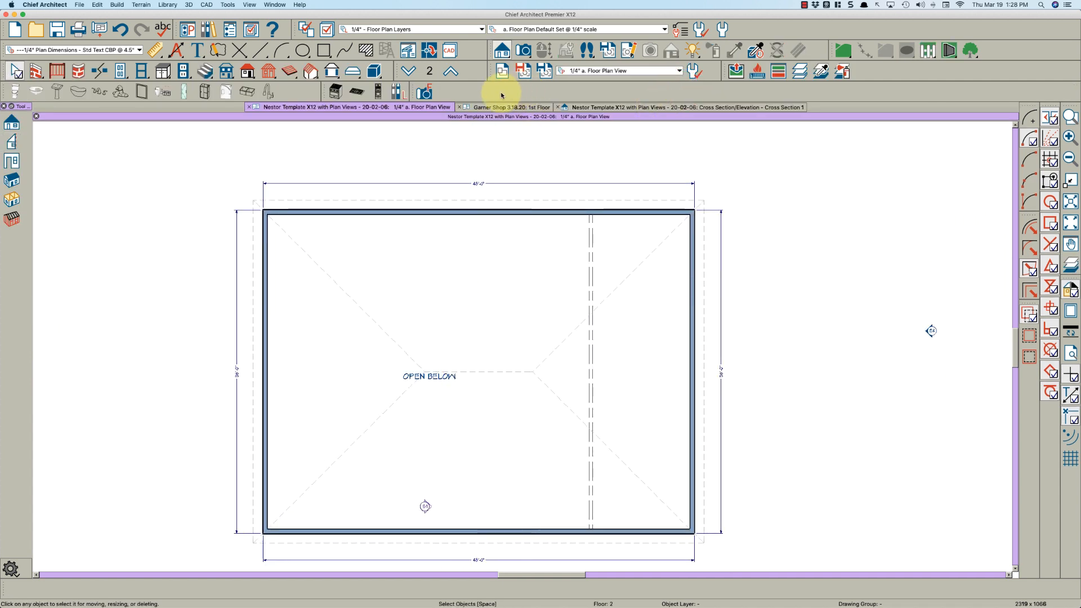
Step: Set the smaller upper room's Room Type to Storage after comparing with the example shop
{"action": "left_click", "coordinate": [408, 70]}
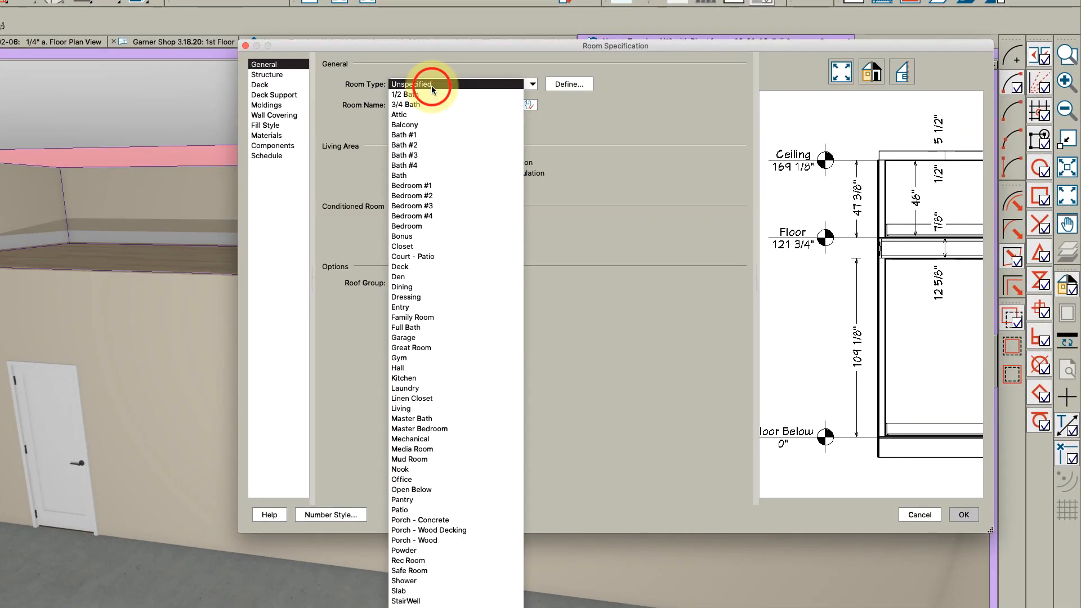
{"action": "mouse_move", "coordinate": [432, 255]}
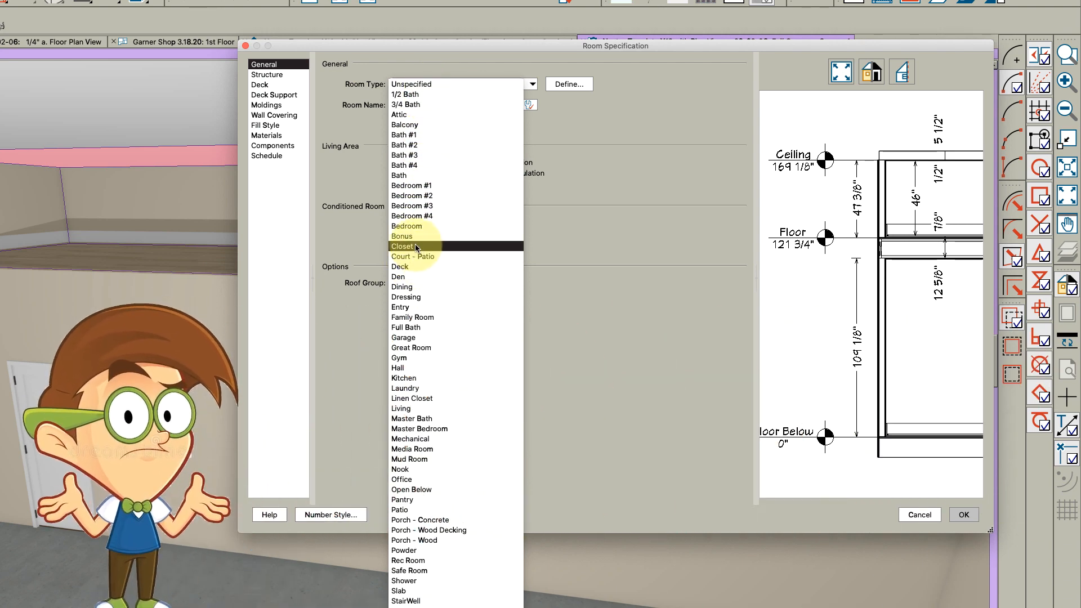
{"action": "mouse_move", "coordinate": [432, 498]}
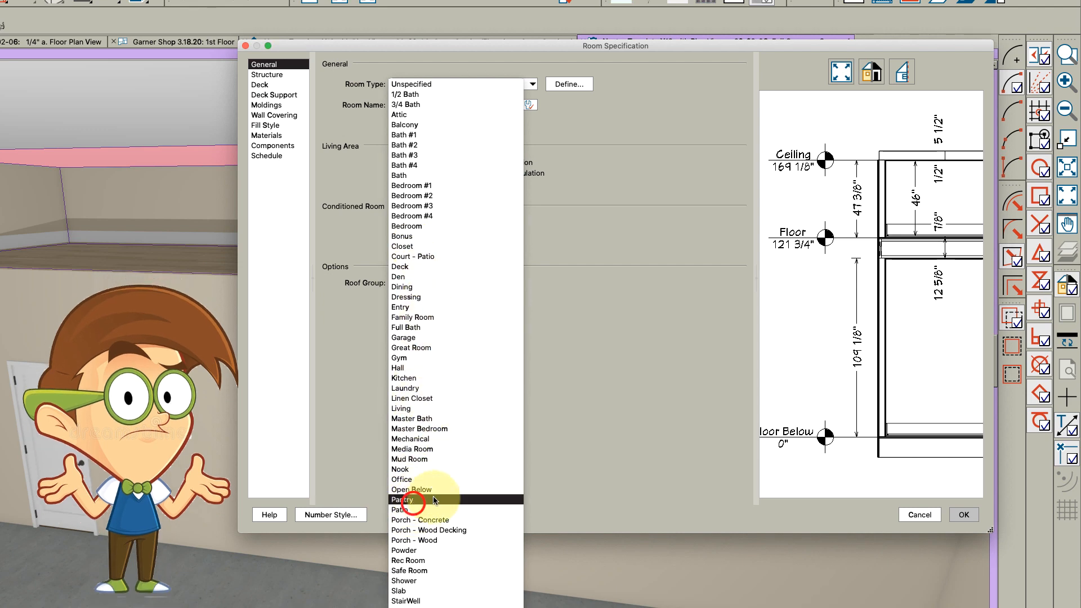
{"action": "left_click", "coordinate": [401, 499]}
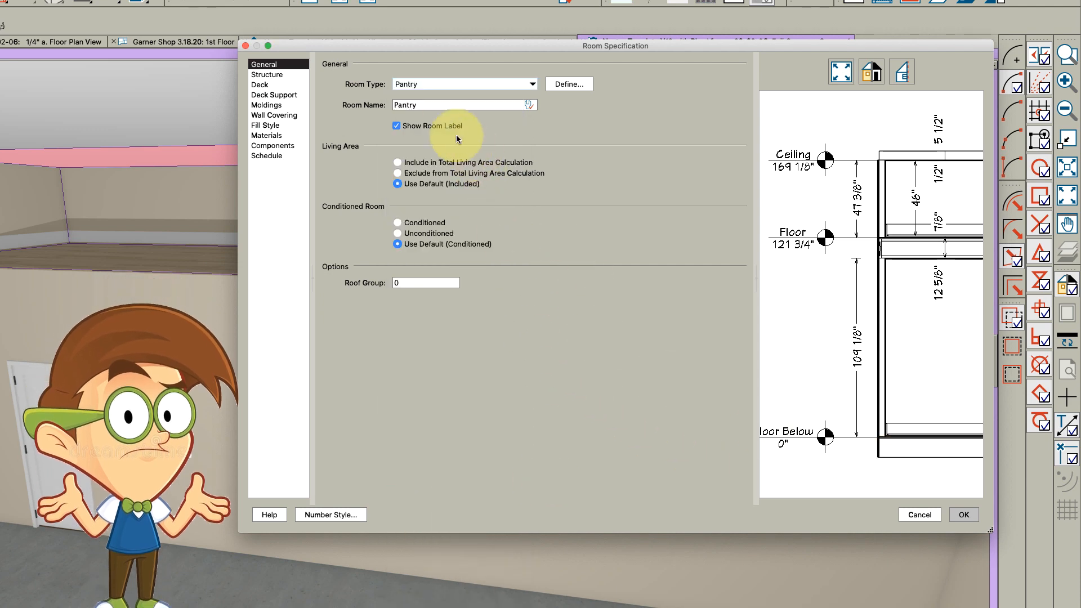
{"action": "left_click", "coordinate": [531, 83]}
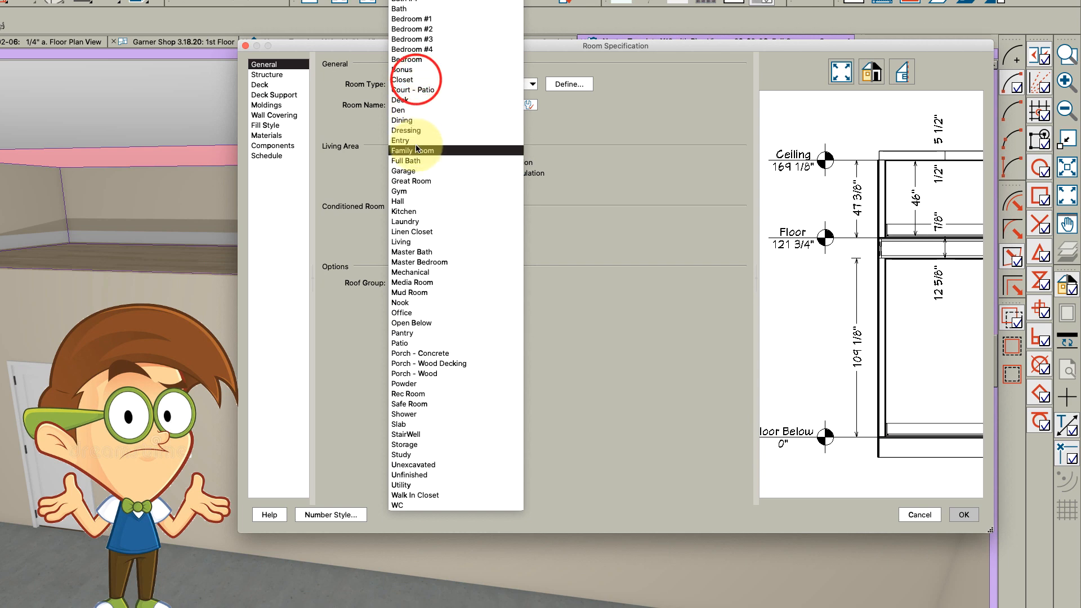
{"action": "left_click", "coordinate": [404, 445]}
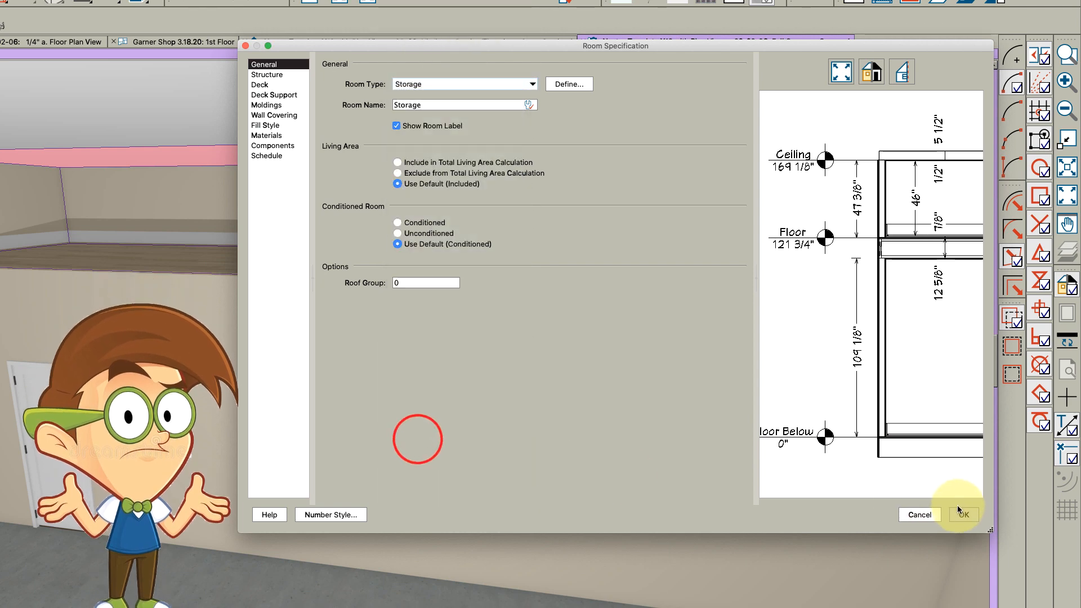
{"action": "left_click", "coordinate": [963, 515]}
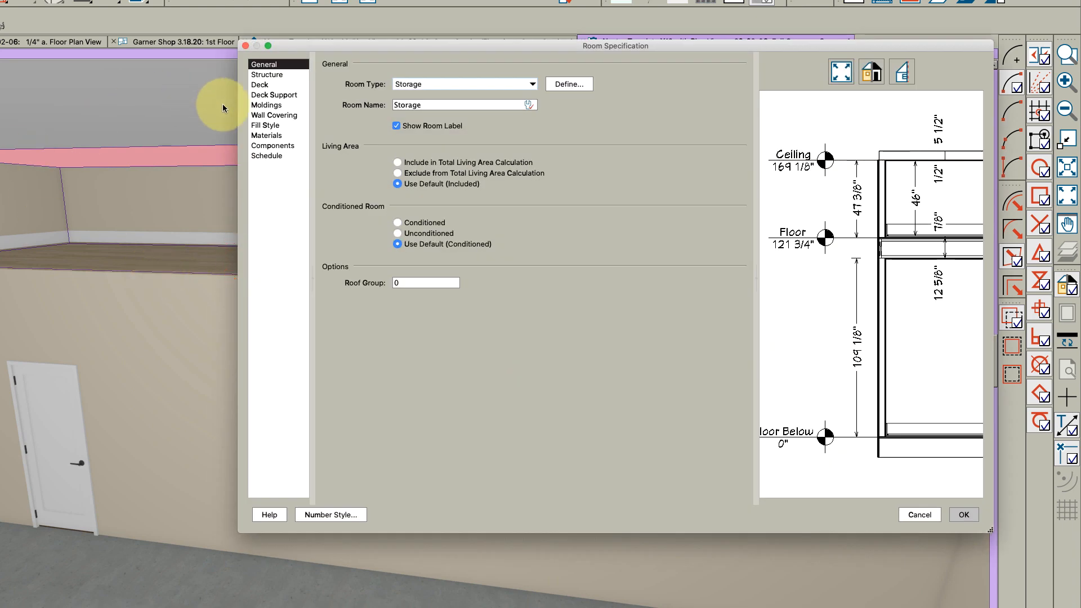
Step: Stop using default moldings for the storage room and delete its baseboard profile
{"action": "left_click", "coordinate": [266, 104]}
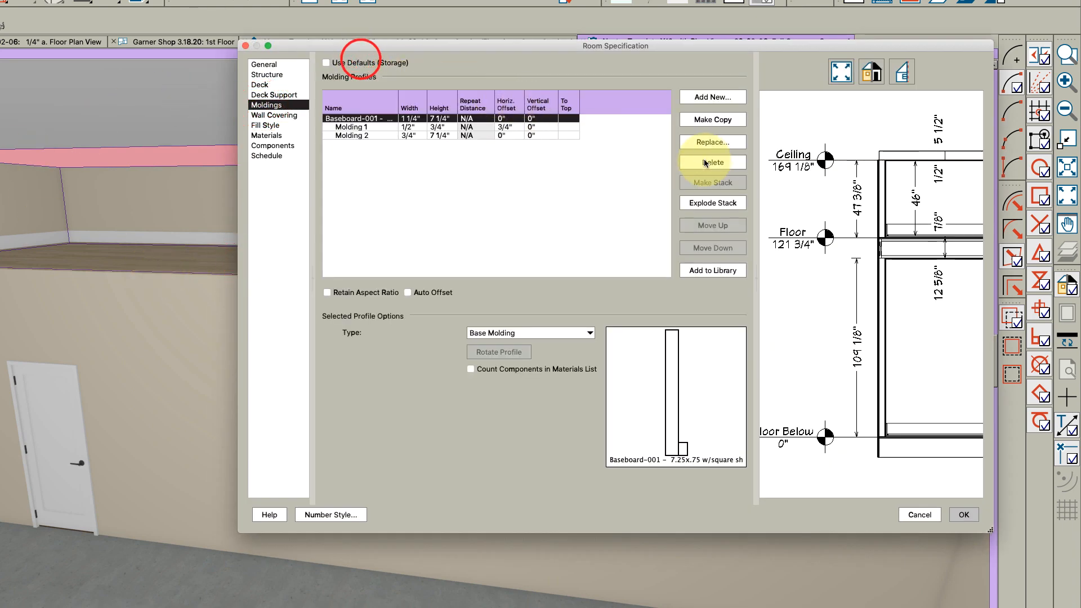
{"action": "left_click", "coordinate": [962, 514]}
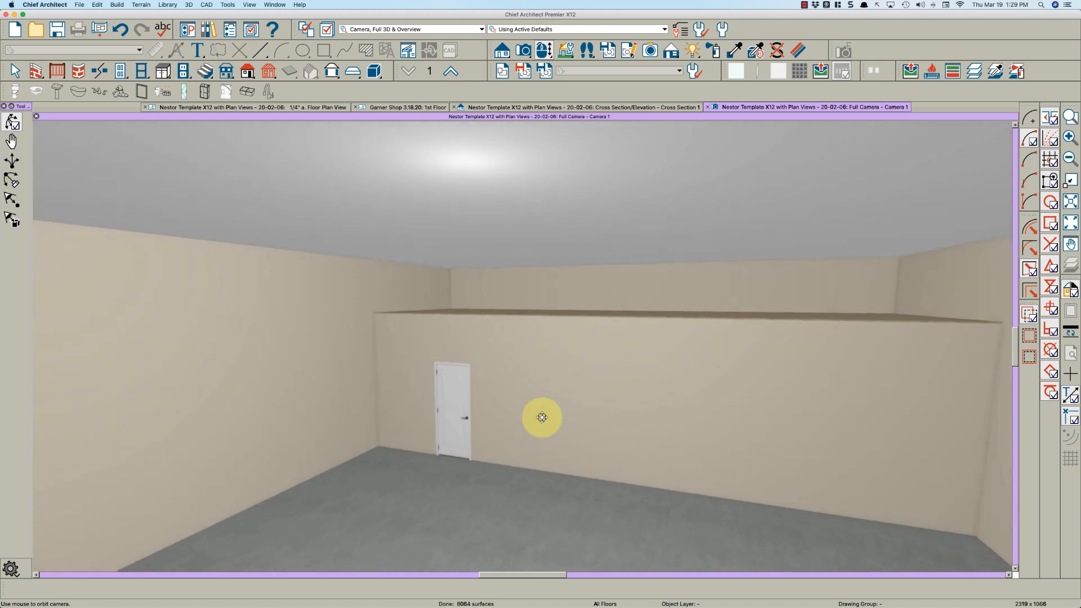
Step: Wall off a closet inside the first-floor garage and set its Room Type to Closet
{"action": "left_click", "coordinate": [314, 107]}
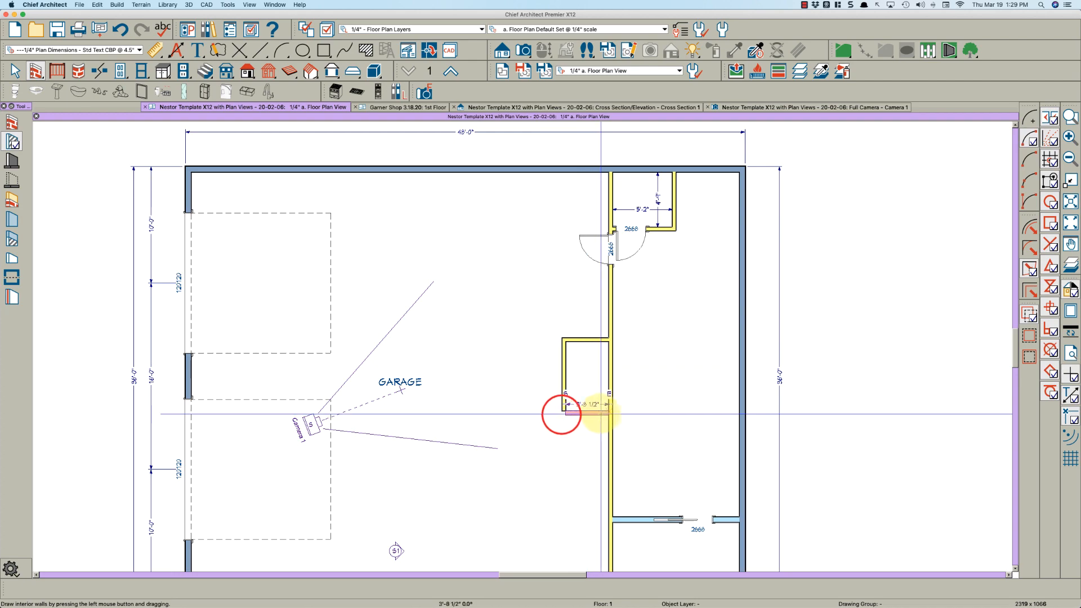
{"action": "left_click", "coordinate": [567, 408]}
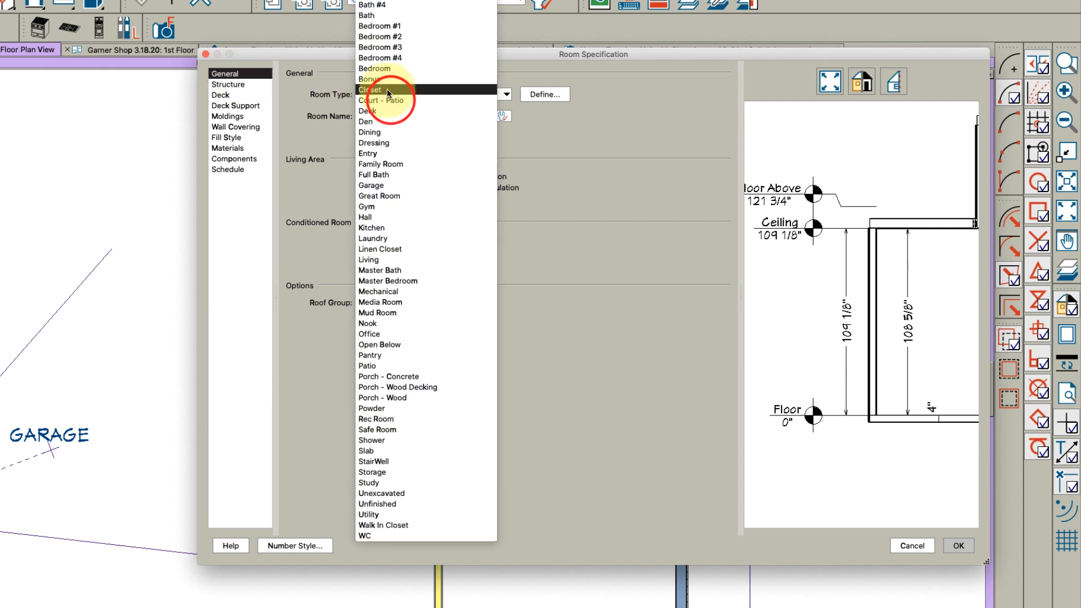
{"action": "left_click", "coordinate": [370, 90]}
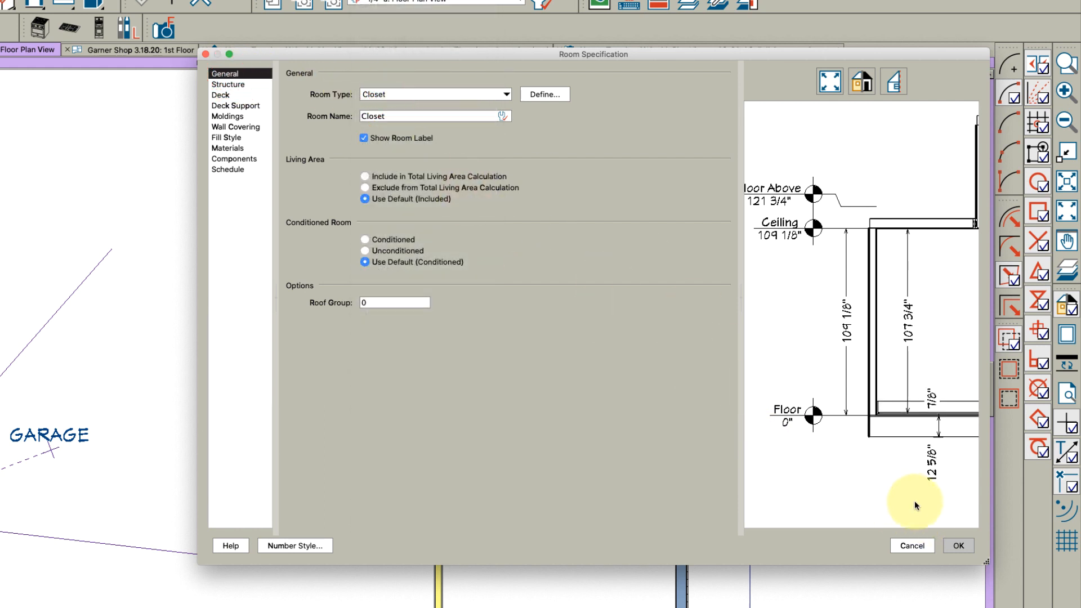
{"action": "left_click", "coordinate": [956, 544]}
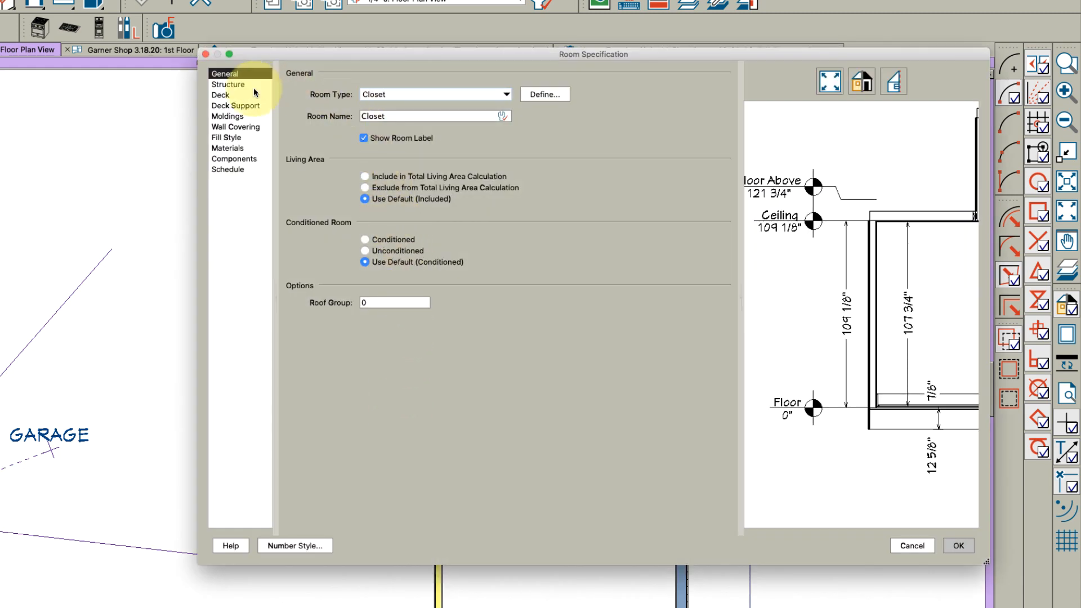
Step: Give the closet a Shelf Ceiling with an 84" rough ceiling height
{"action": "left_click", "coordinate": [229, 84]}
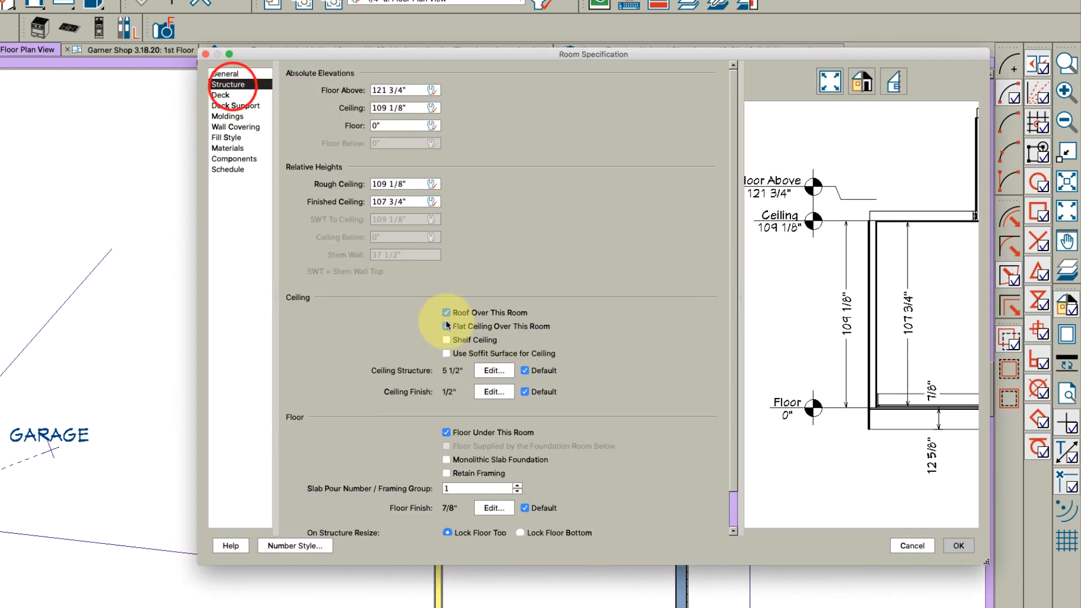
{"action": "left_click", "coordinate": [445, 339]}
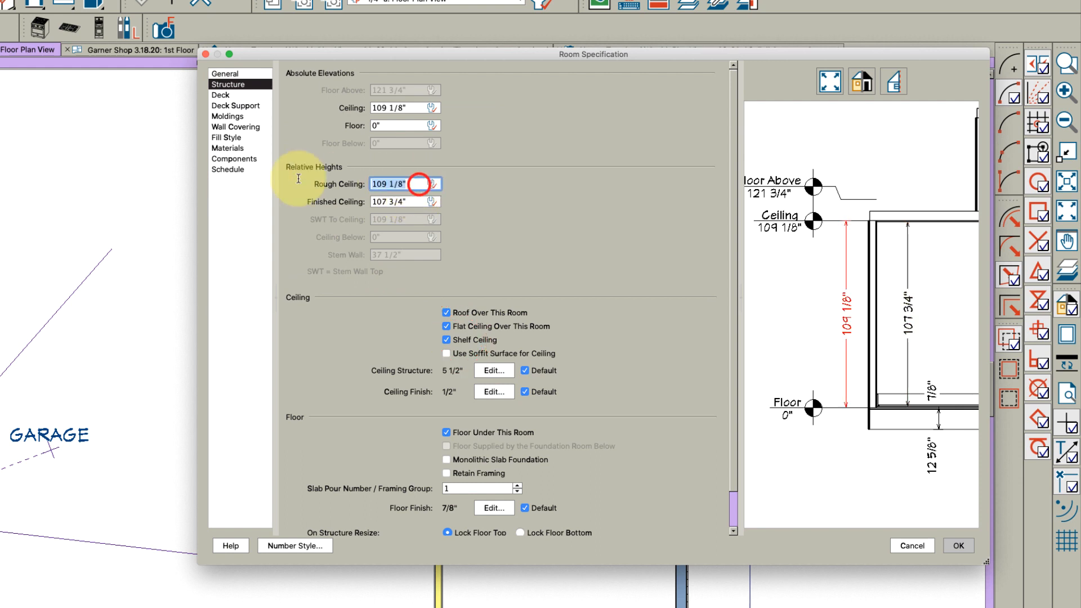
{"action": "type", "text": "84\""}
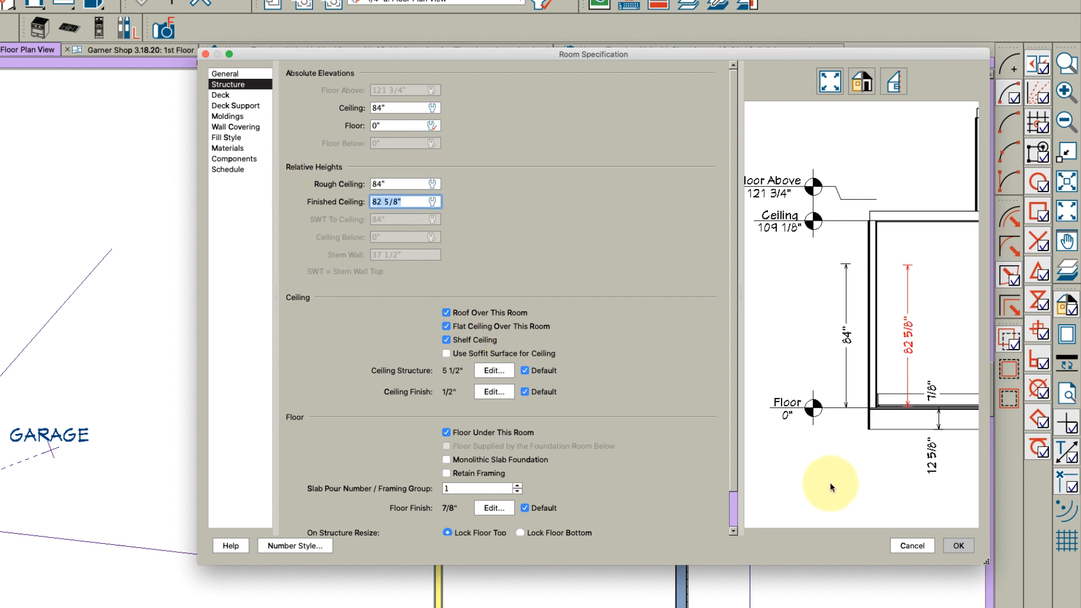
{"action": "left_click", "coordinate": [957, 544]}
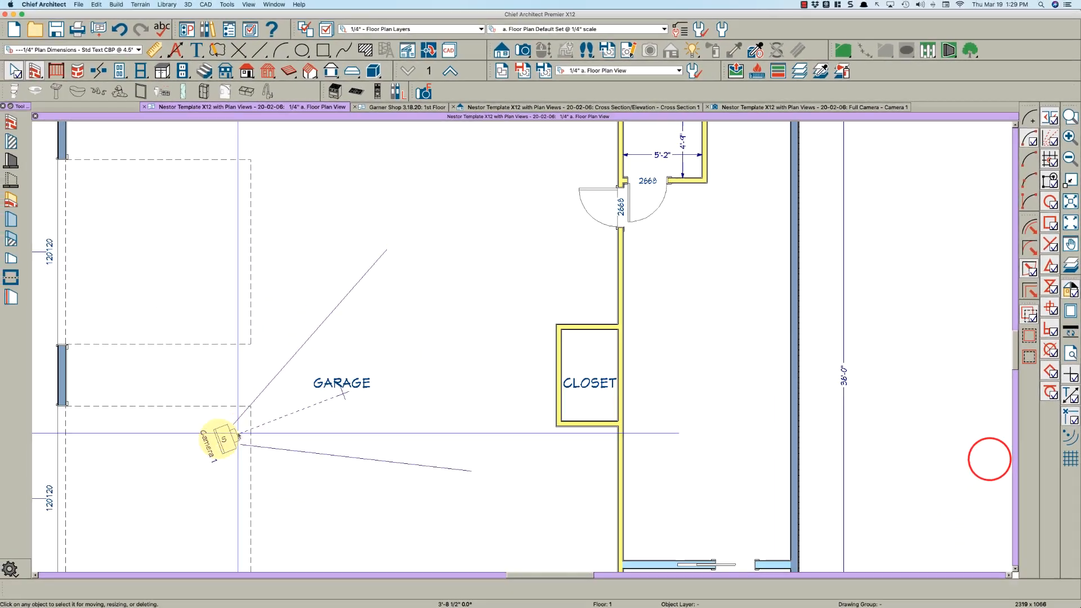
Step: Turn on display of the Walls, Invisible layer in the full 3D camera's layer set
{"action": "left_click", "coordinate": [809, 107]}
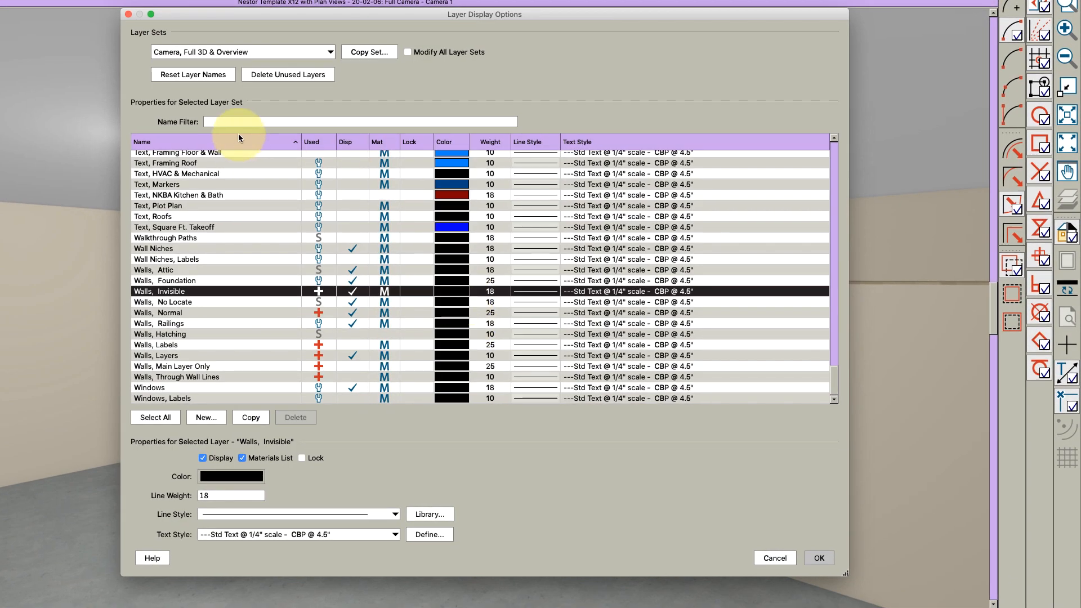
{"action": "type", "text": "invis"}
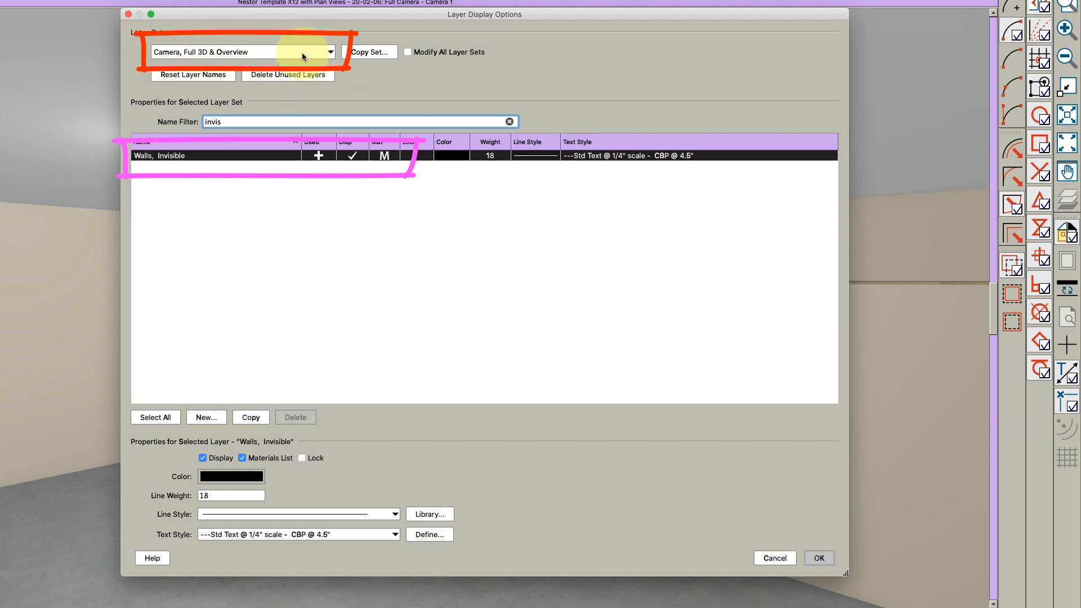
{"action": "mouse_move", "coordinate": [231, 184]}
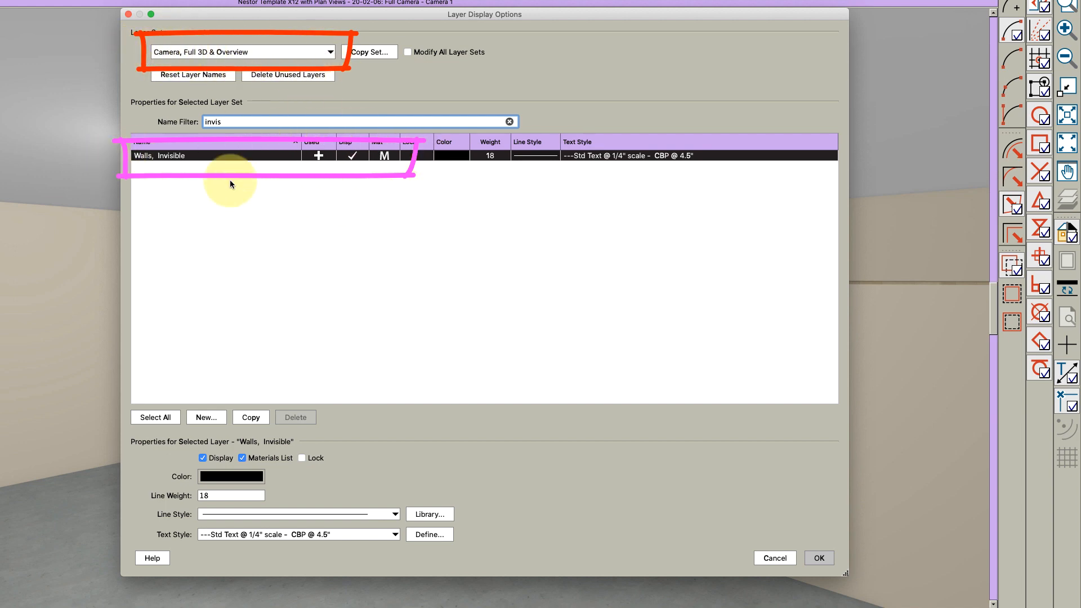
{"action": "mouse_move", "coordinate": [352, 271]}
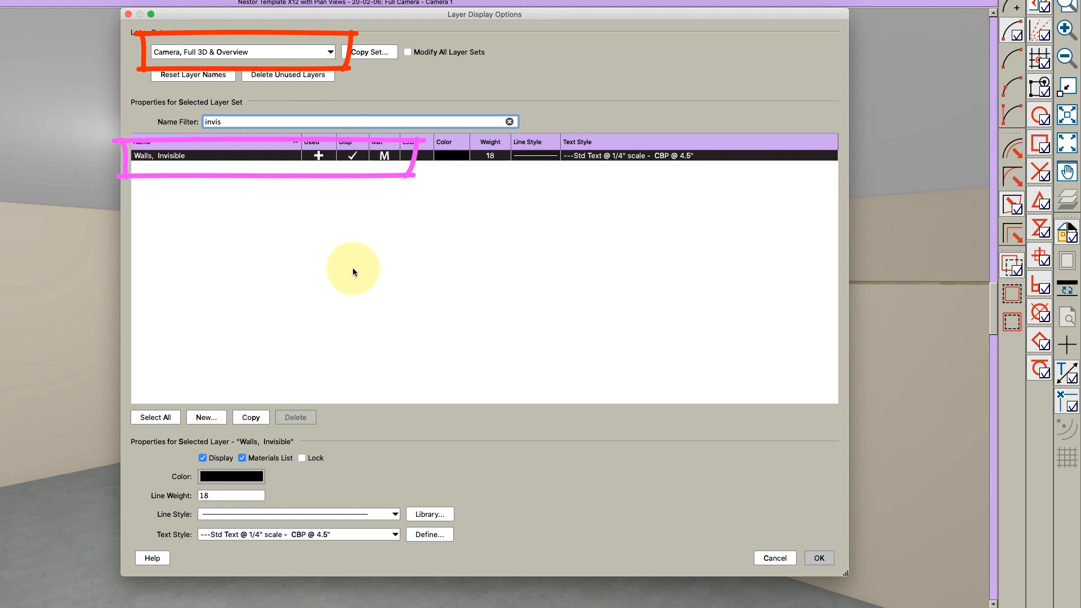
{"action": "left_click", "coordinate": [819, 558]}
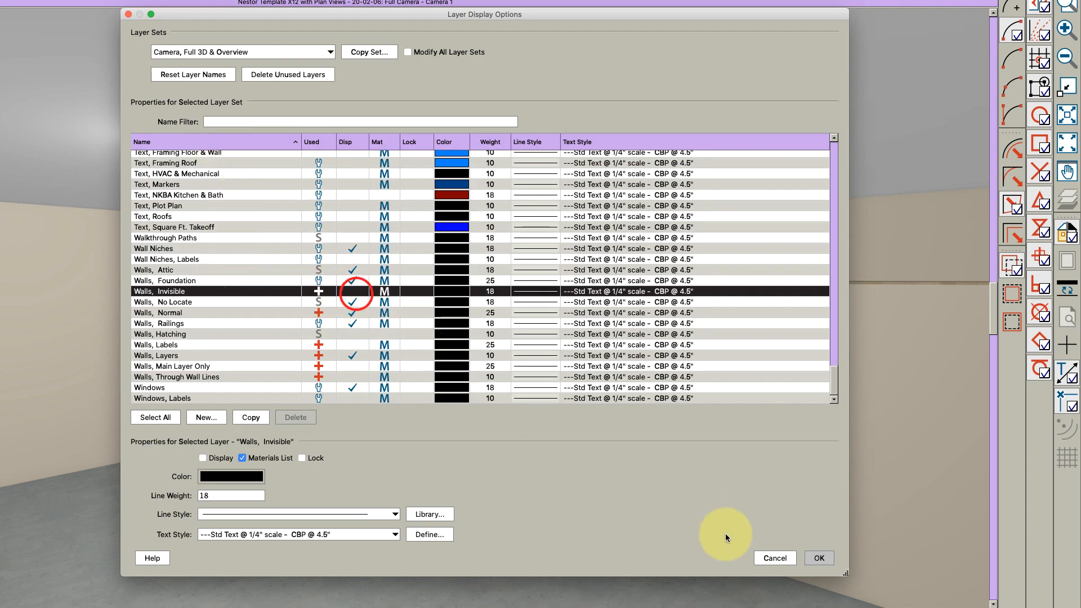
{"action": "left_click", "coordinate": [819, 558]}
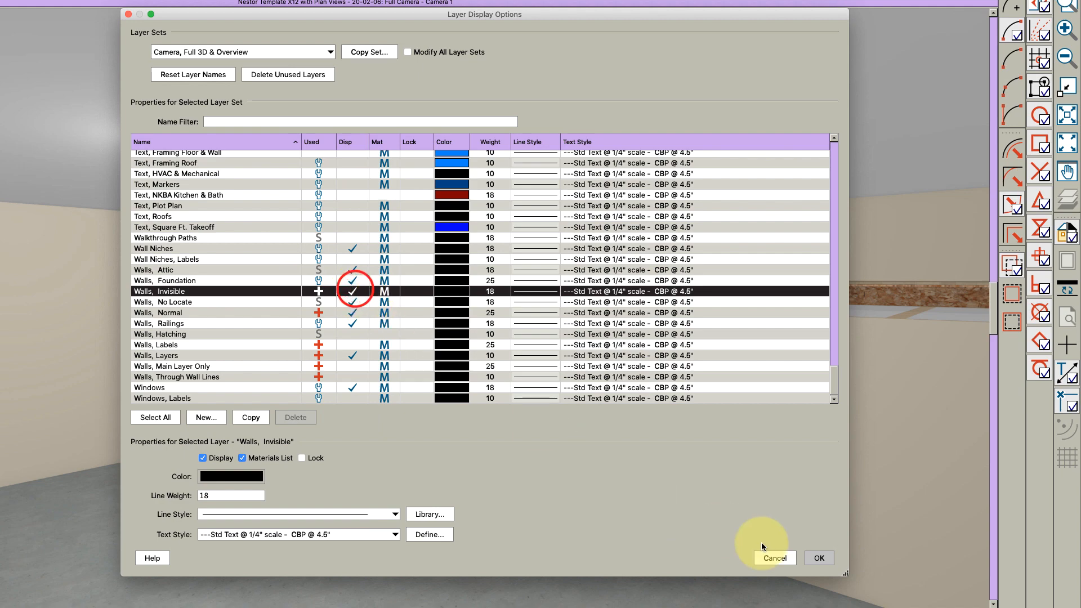
{"action": "left_click", "coordinate": [819, 557]}
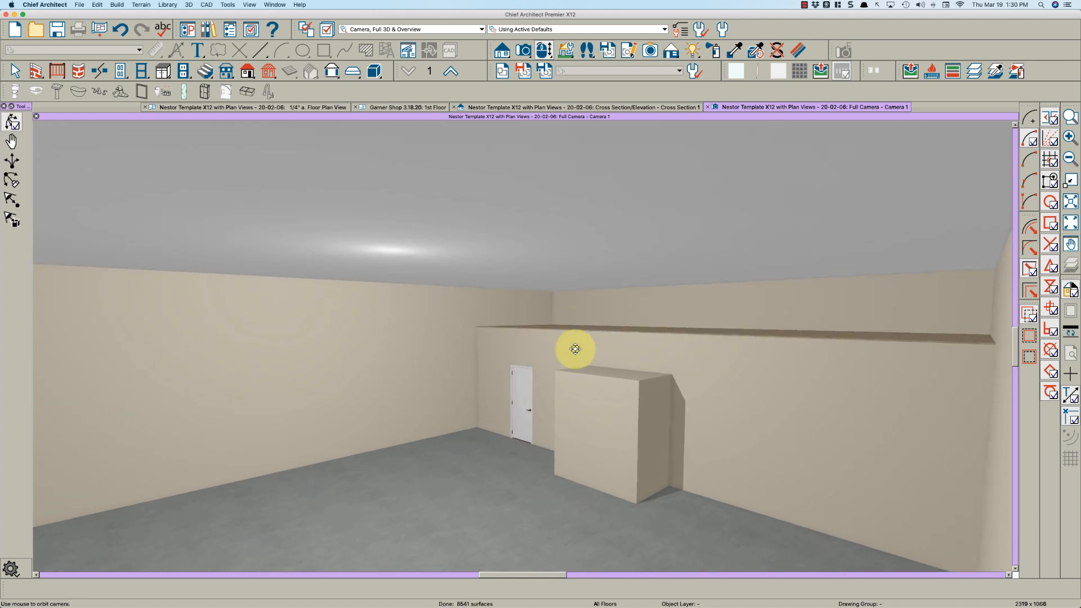
{"action": "mouse_move", "coordinate": [571, 335]}
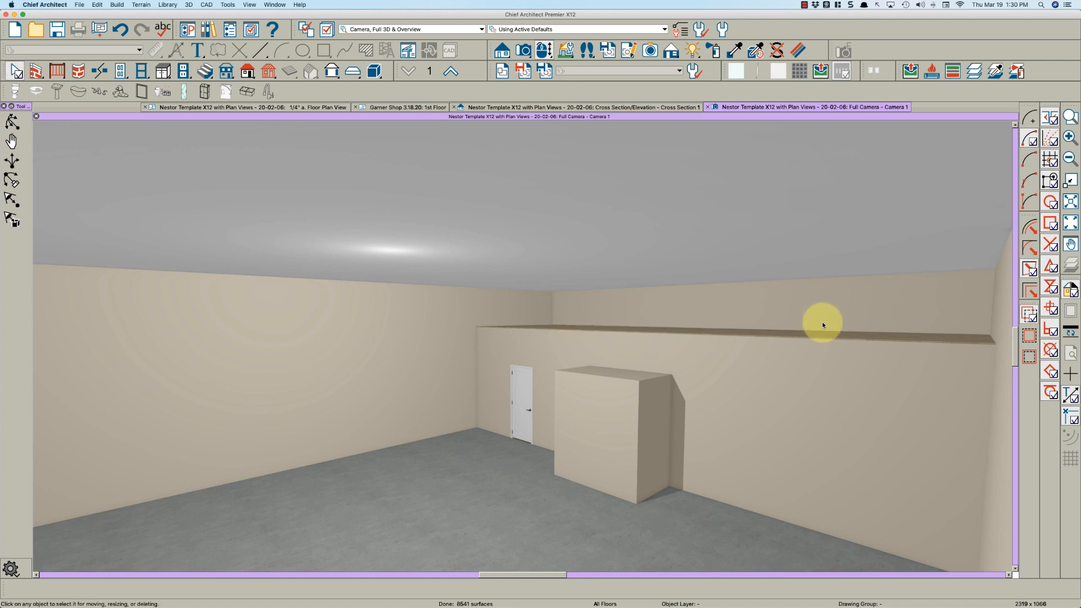
{"action": "mouse_move", "coordinate": [557, 325]}
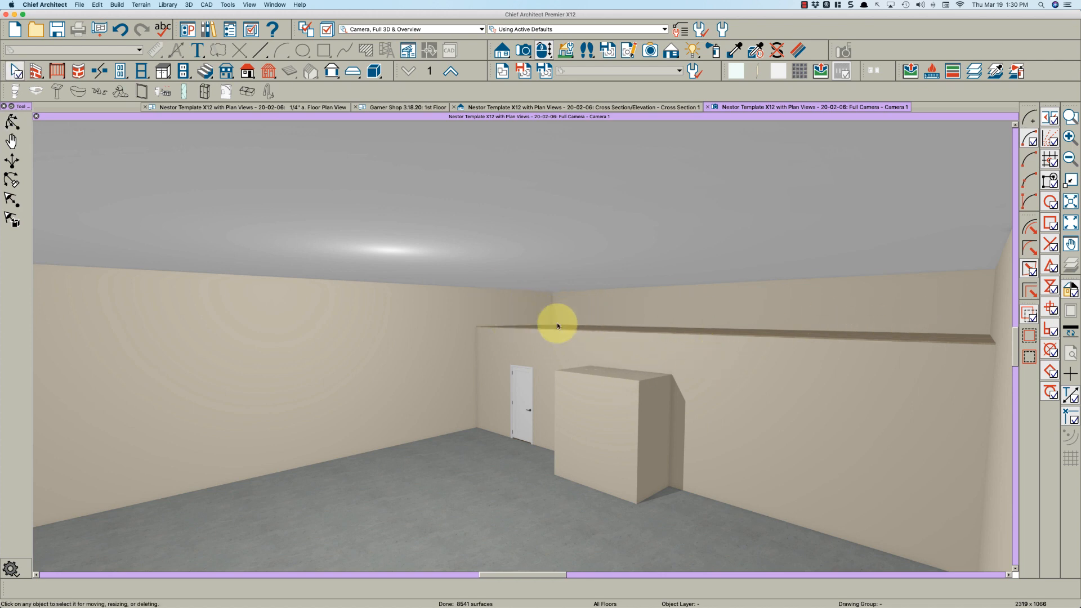
{"action": "mouse_move", "coordinate": [496, 315]}
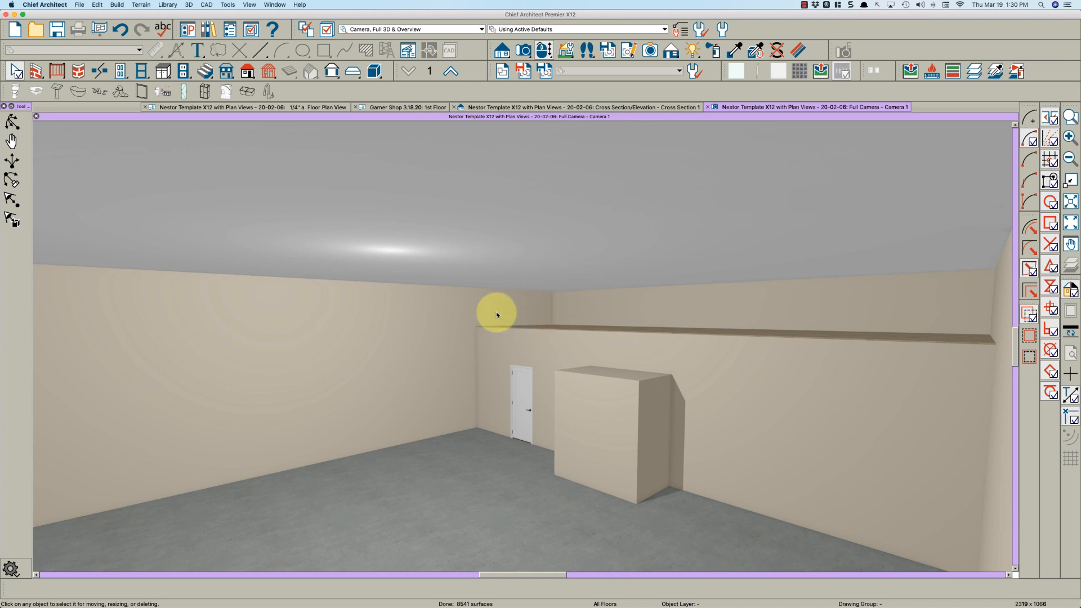
{"action": "mouse_move", "coordinate": [506, 334]}
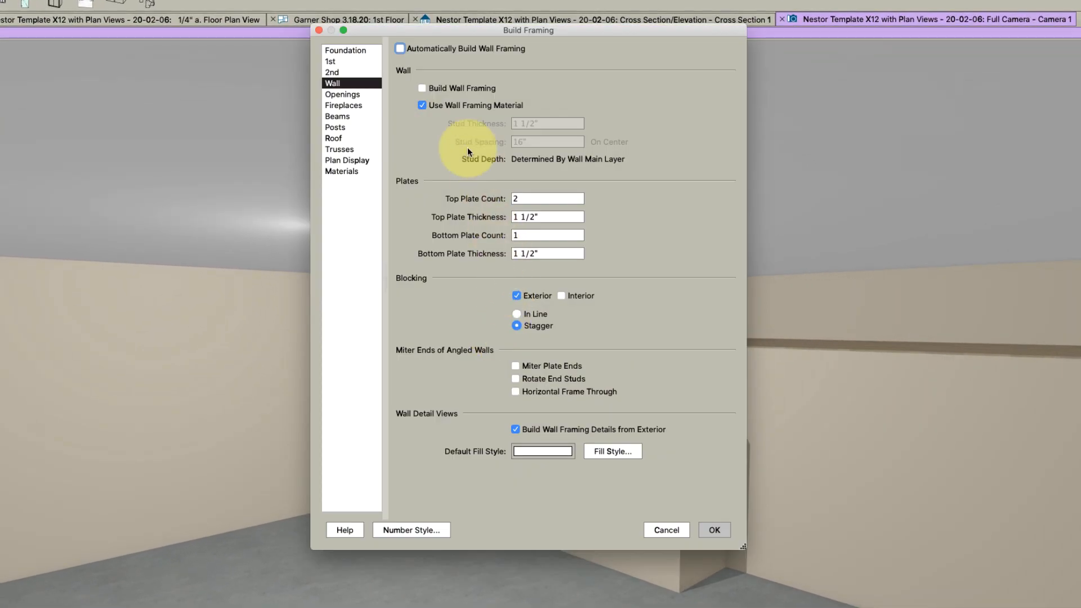
Step: Enable Build Wall Framing, Build Ceiling Framing and Build Roof Framing in the Build Framing dialog
{"action": "left_click", "coordinate": [421, 87]}
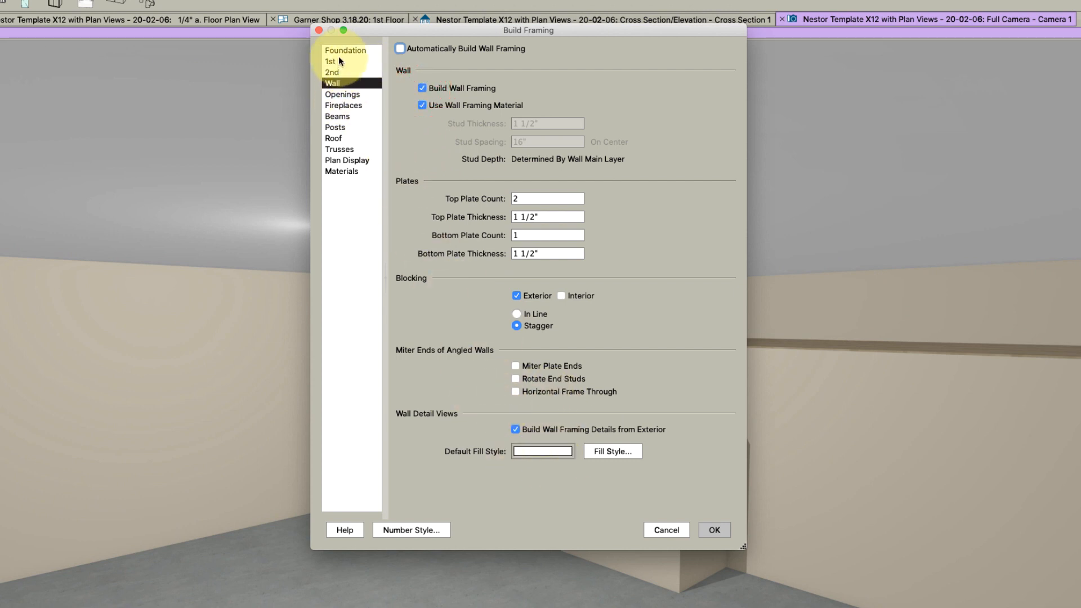
{"action": "left_click", "coordinate": [331, 61]}
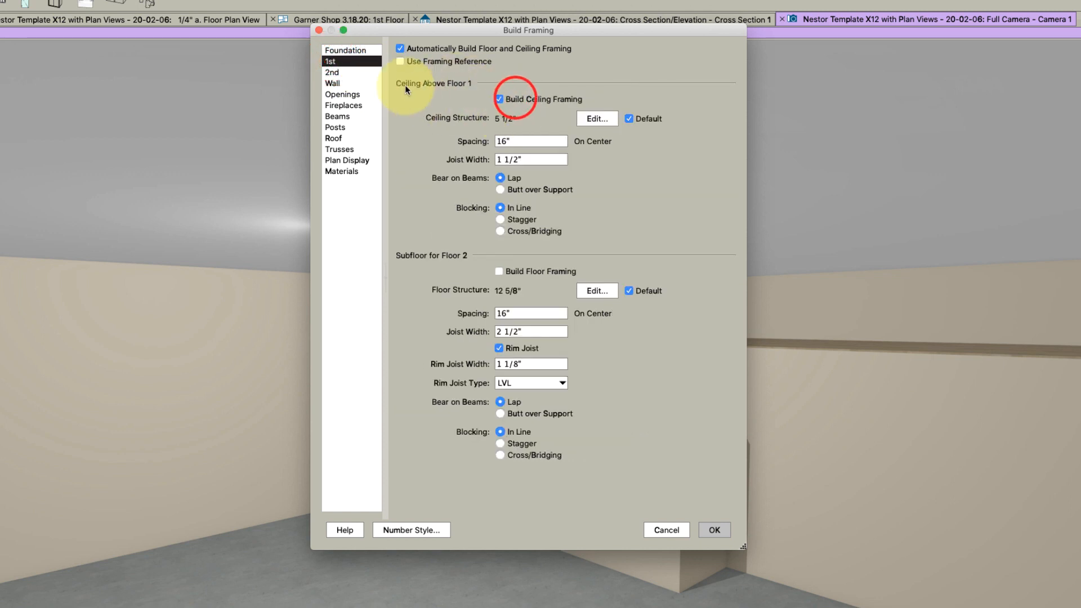
{"action": "mouse_move", "coordinate": [341, 90]}
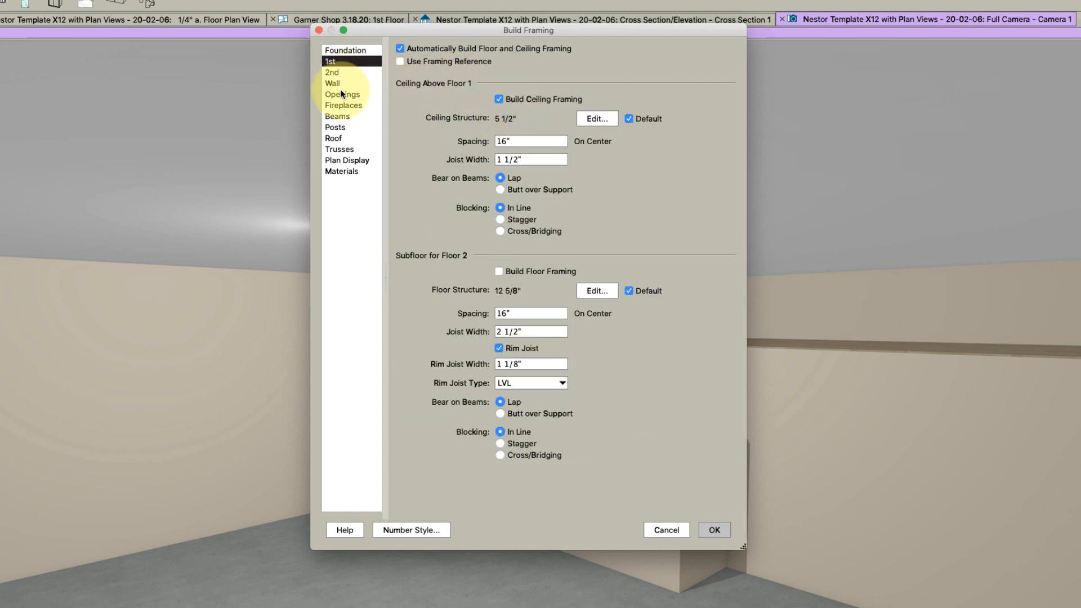
{"action": "left_click", "coordinate": [333, 138]}
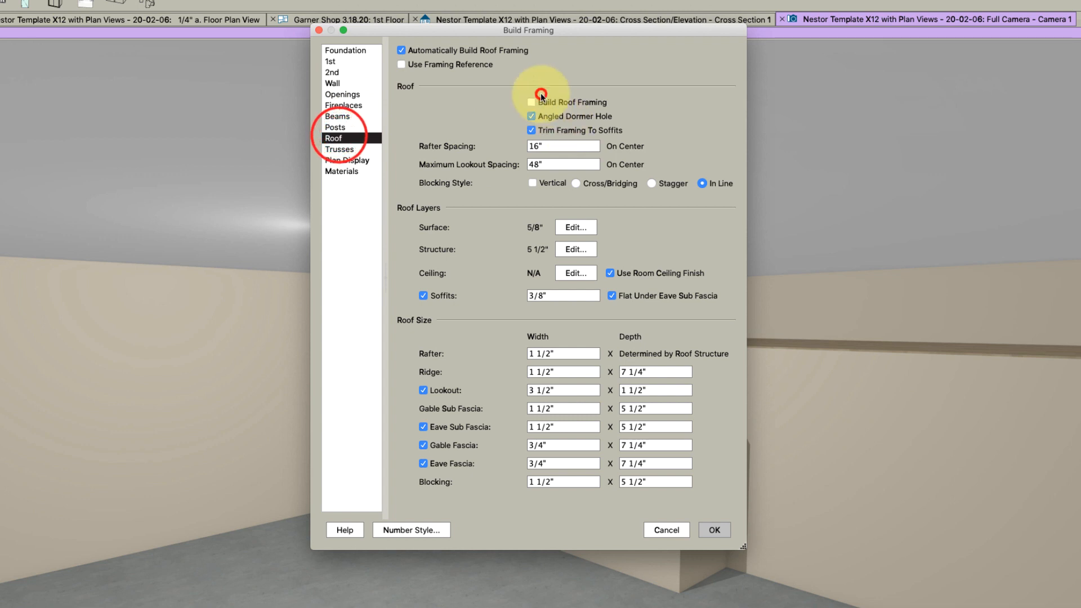
{"action": "left_click", "coordinate": [713, 530]}
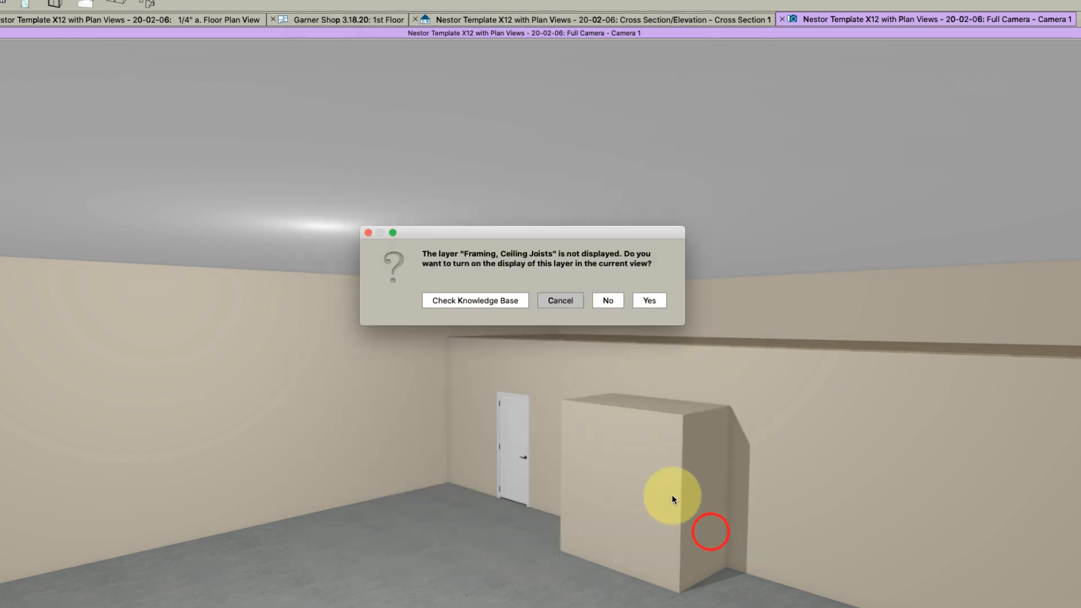
Step: Keep the ceiling joists and headers layers hidden, then show a Perspective Framing Overview of the structure
{"action": "left_click", "coordinate": [606, 299]}
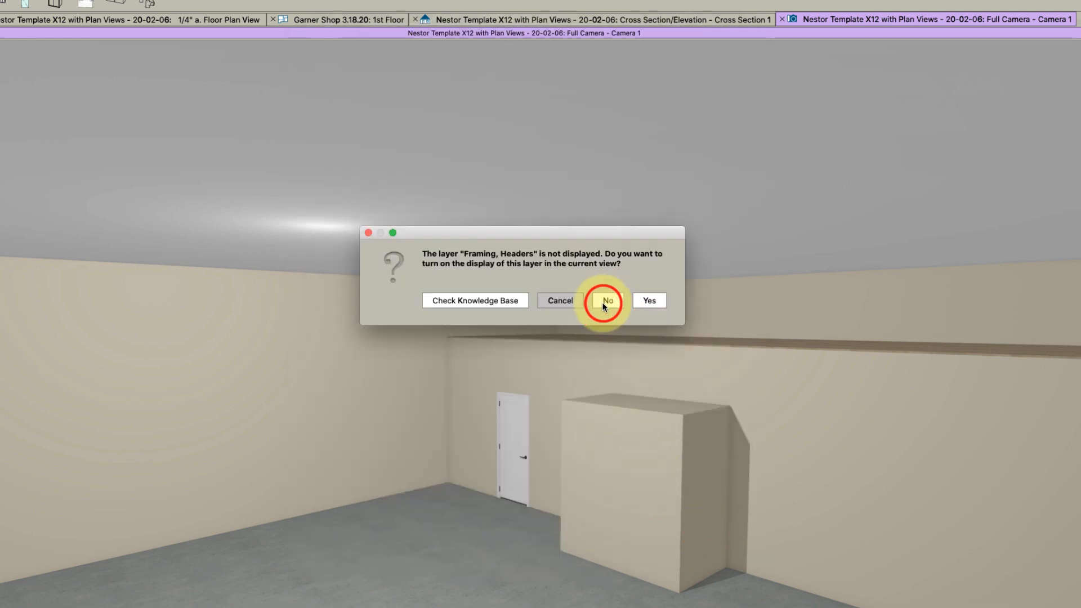
{"action": "left_click", "coordinate": [607, 301]}
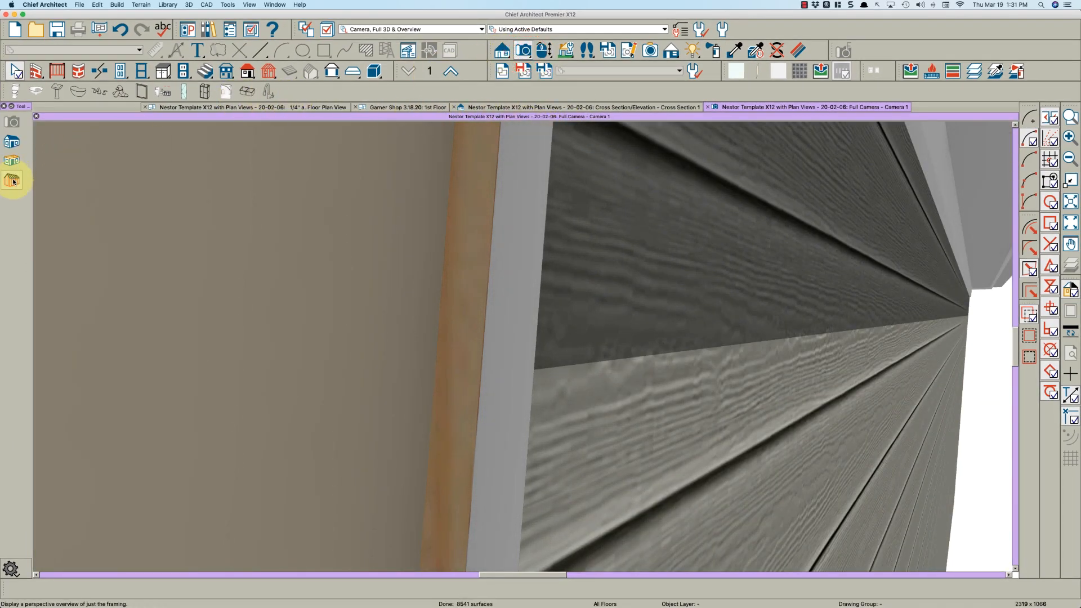
{"action": "left_click", "coordinate": [12, 180]}
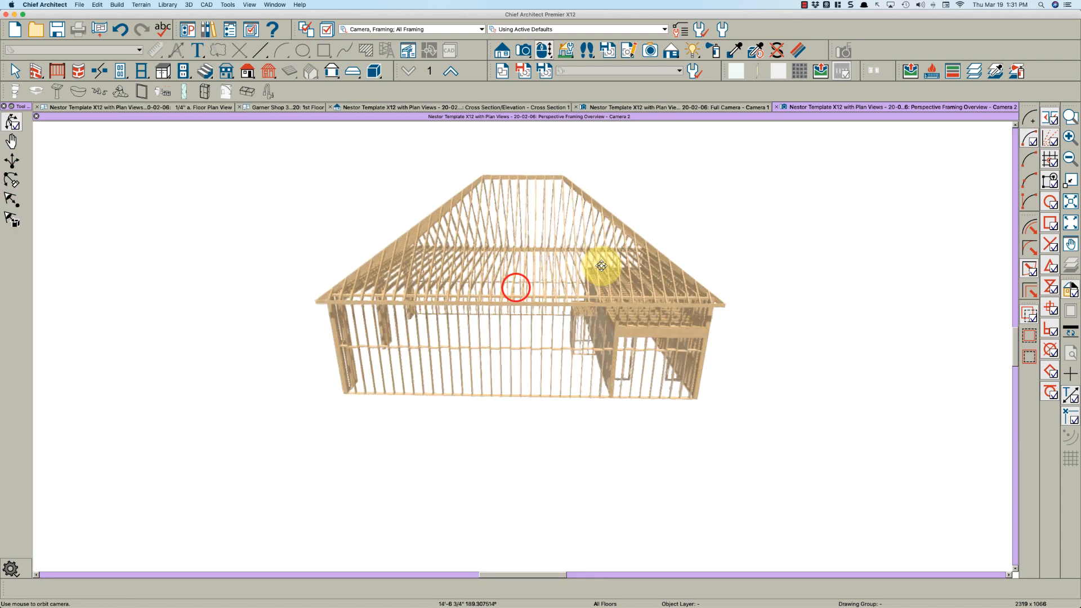